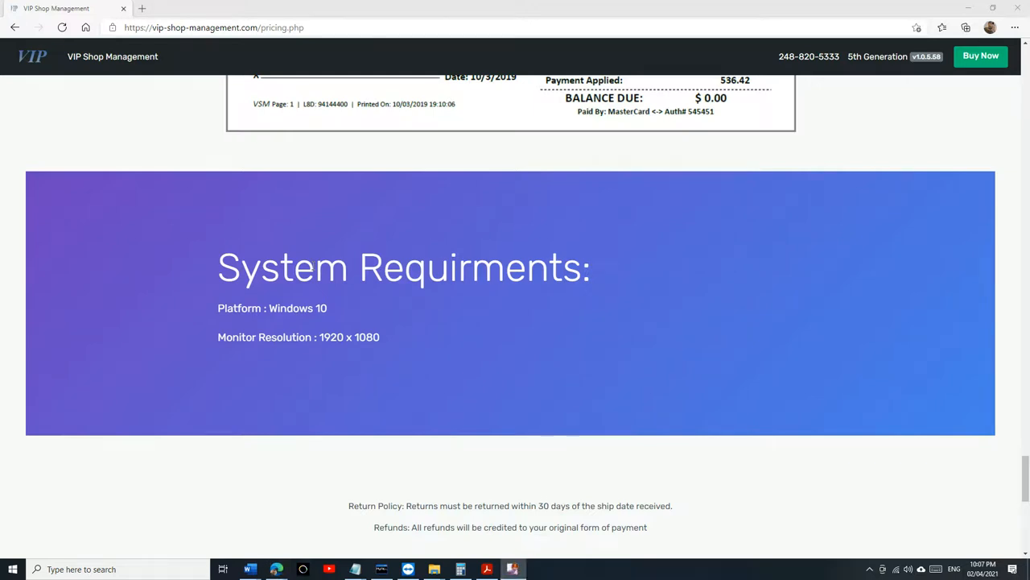
mouse_move(628, 358)
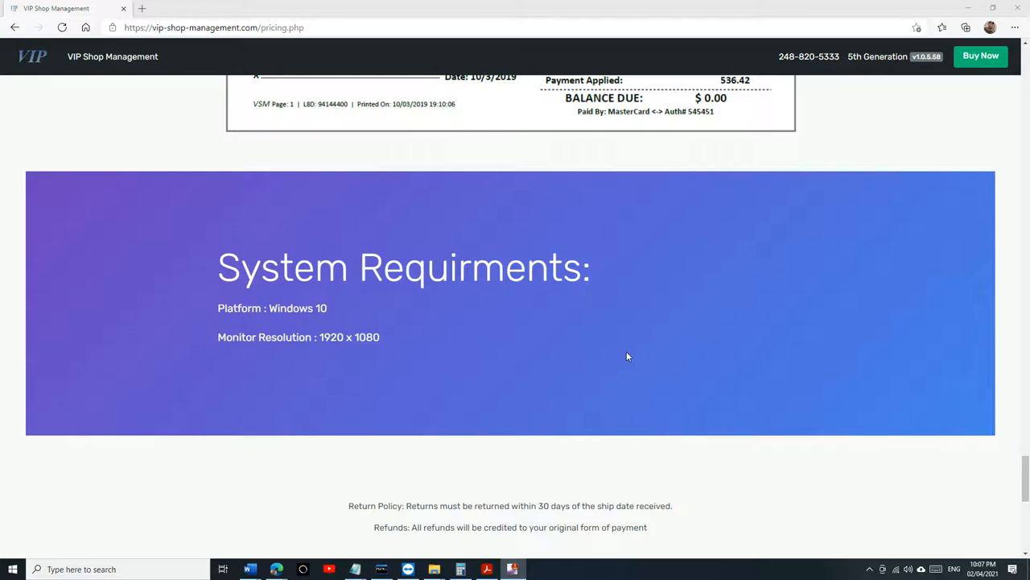
mouse_move(564, 368)
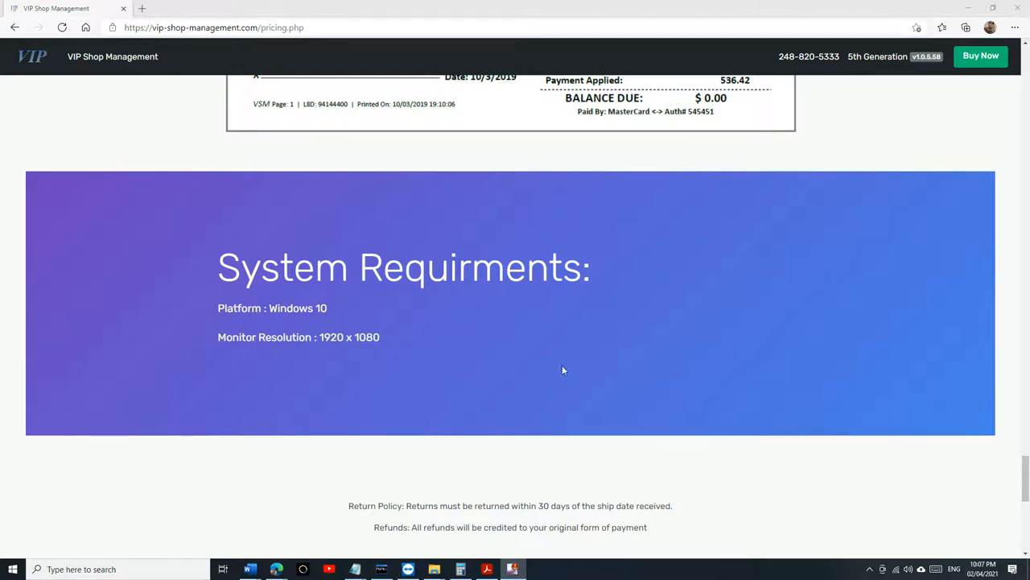
mouse_move(210, 320)
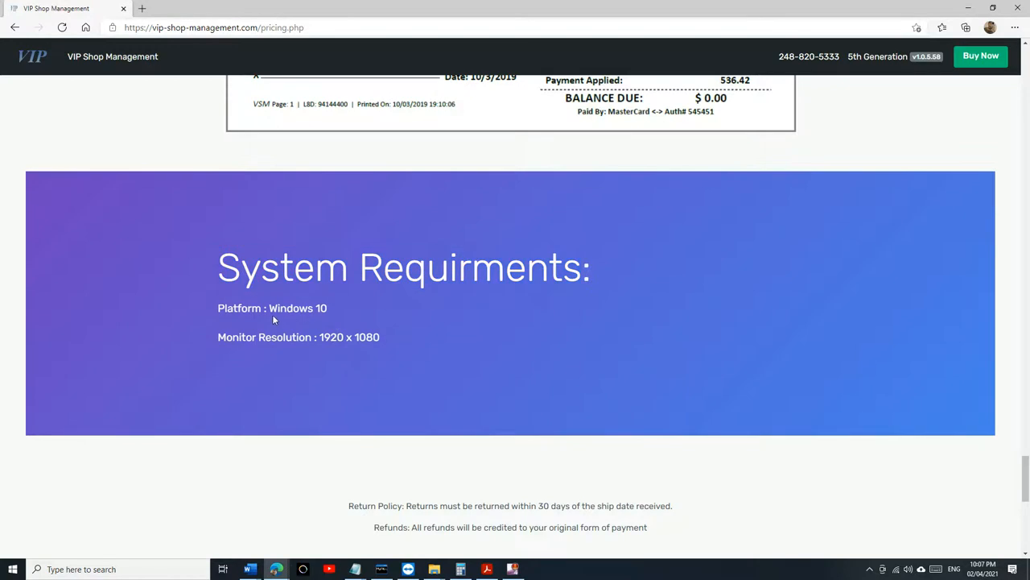
Step: Confirm the display resolution is 1920 × 1080 (Recommended) in Windows Display settings
double_click(296, 308)
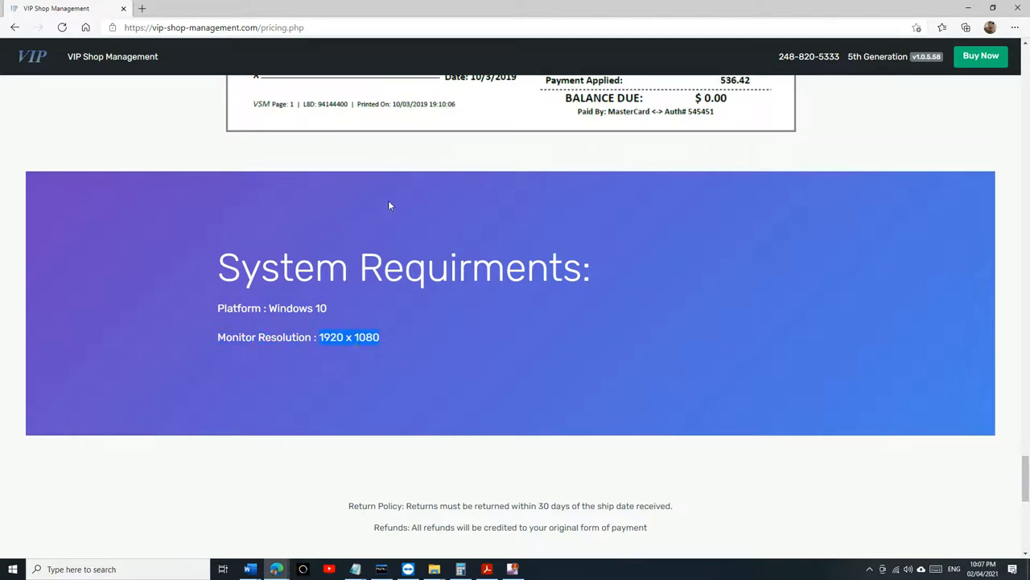
mouse_move(313, 360)
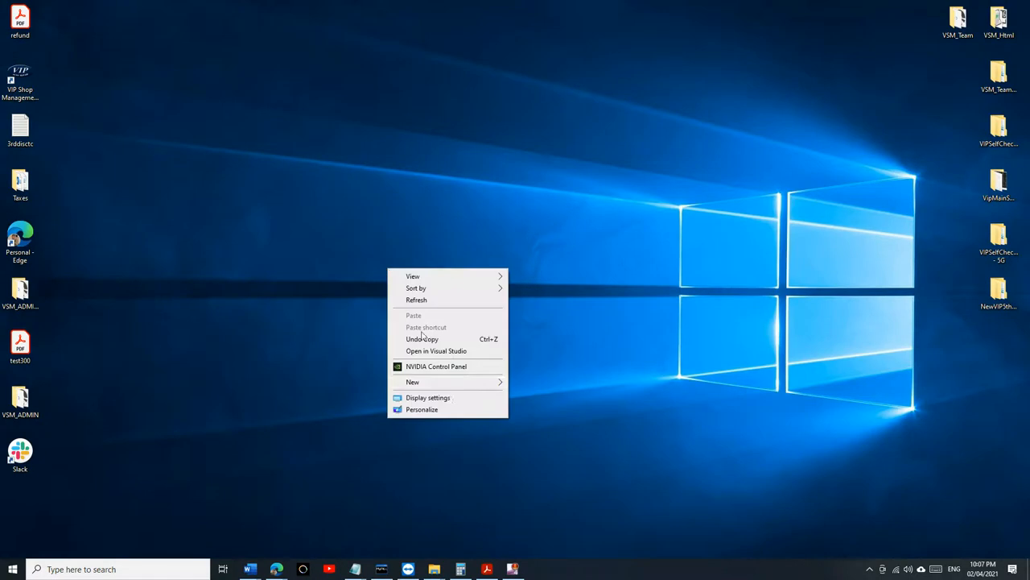
click(428, 396)
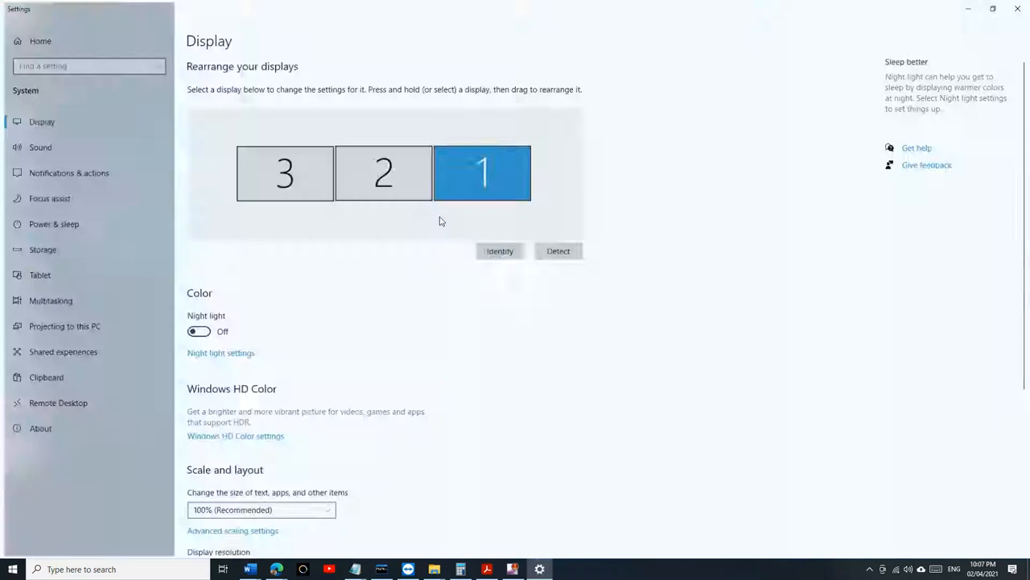
scroll(down, 3)
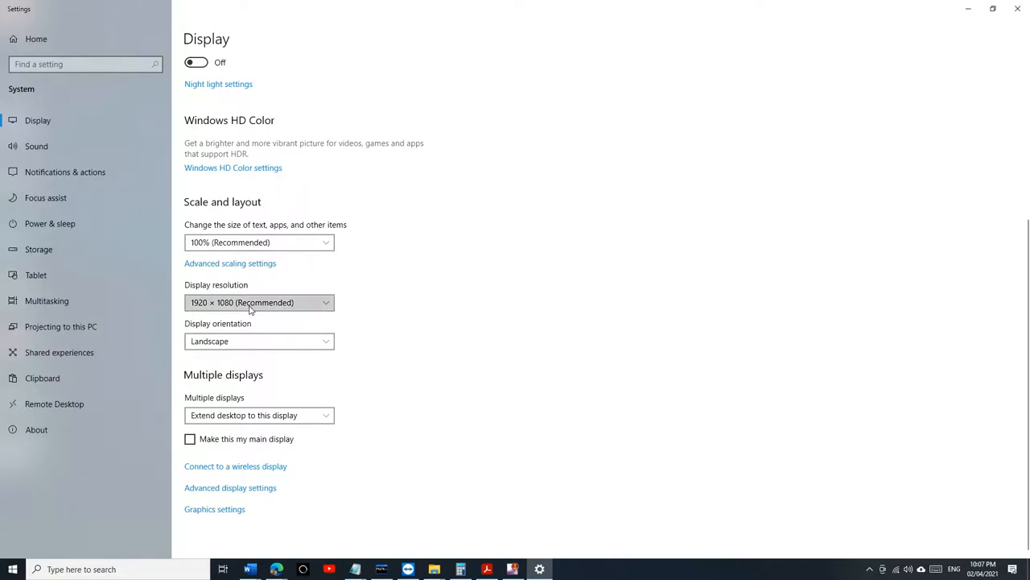
click(260, 303)
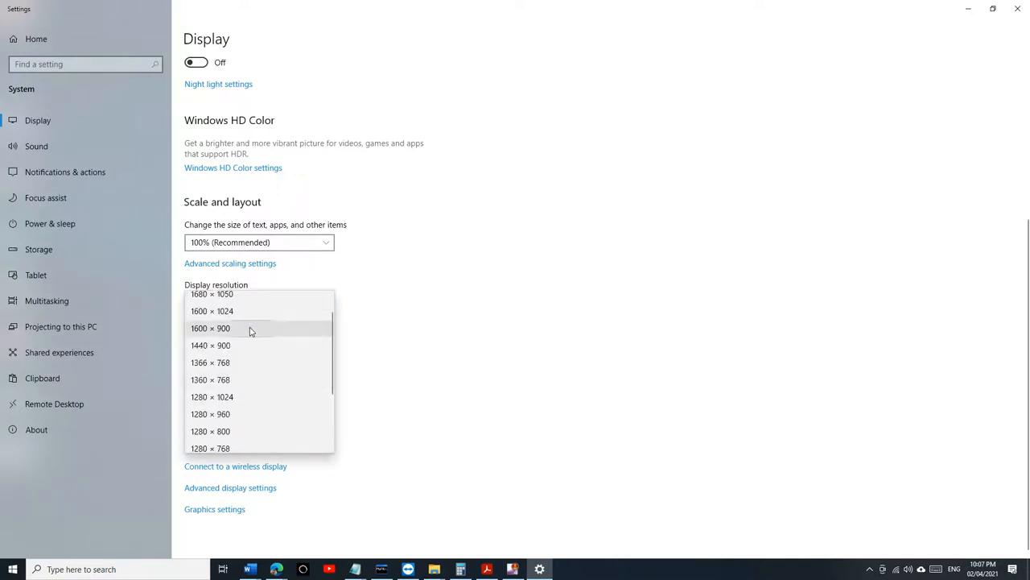
mouse_move(234, 296)
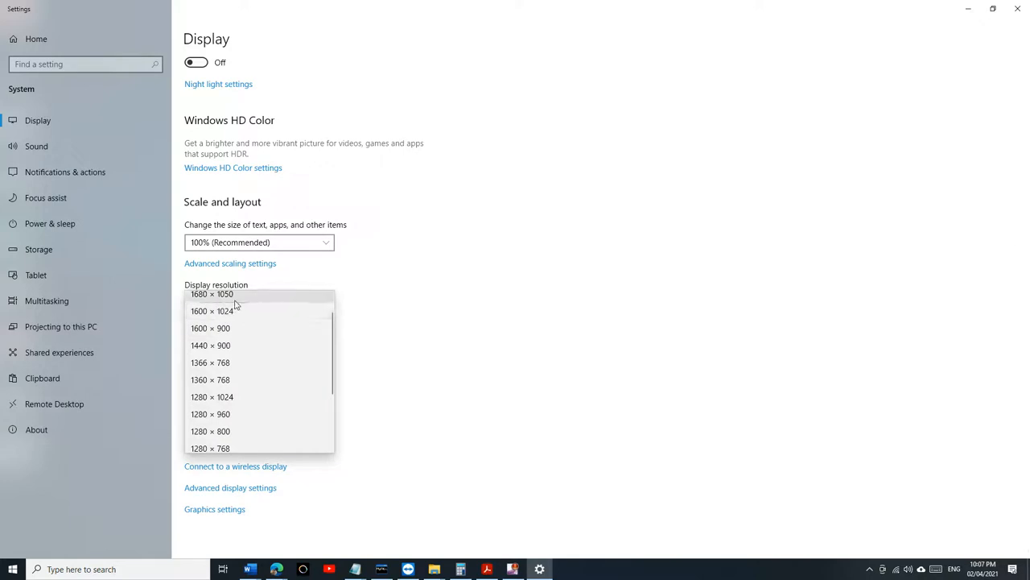
mouse_move(236, 311)
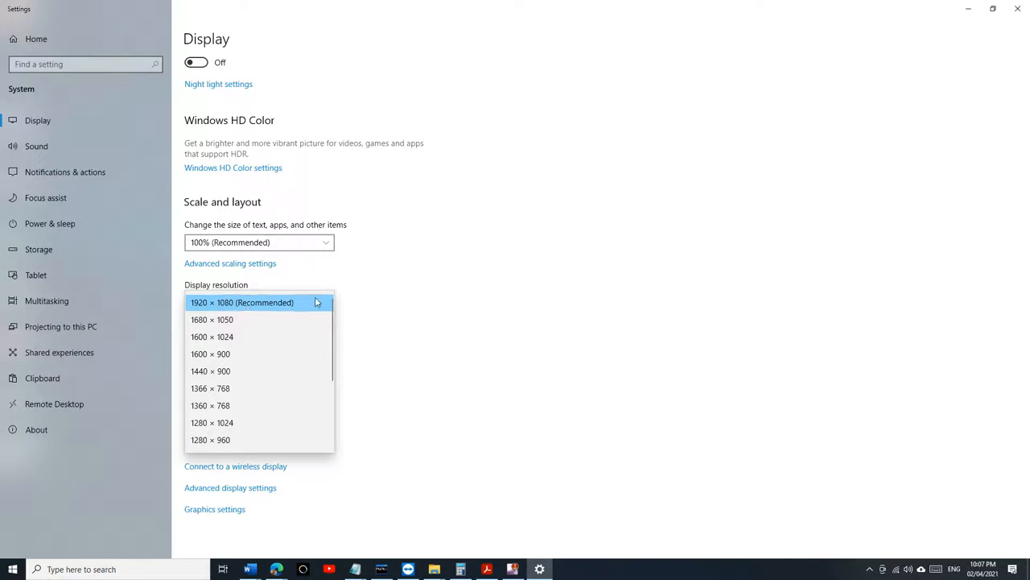
click(241, 303)
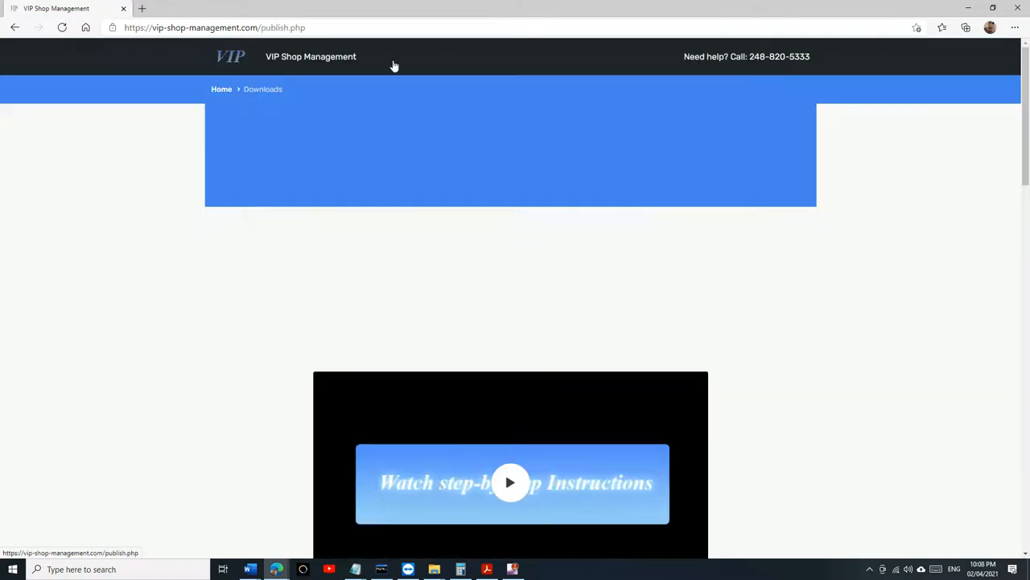
Step: Review the prerequisites list: Visual C++ 2013, MySQL Server 5.7.23 and Edge Chrome Runtime
scroll(down, 3)
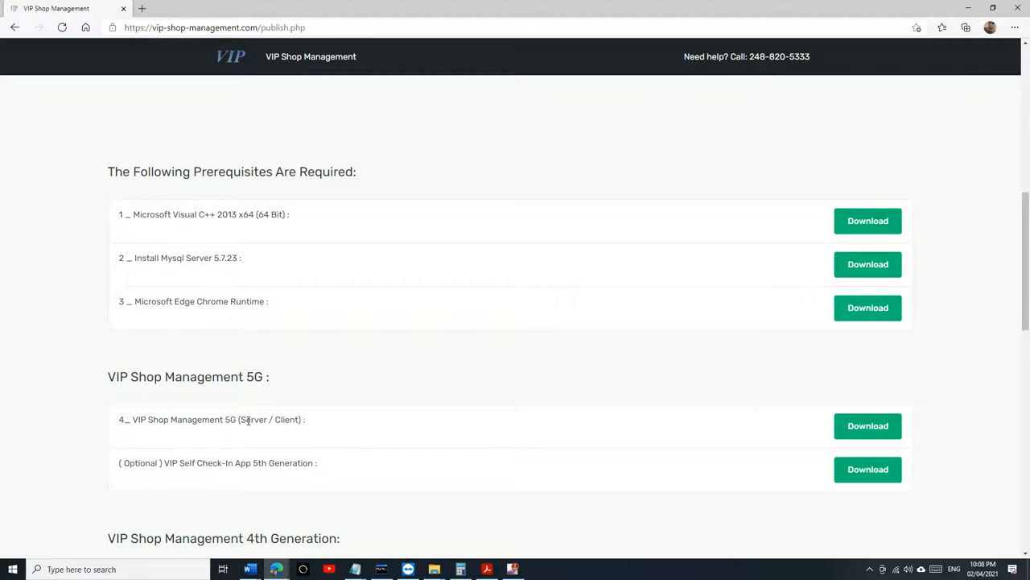
mouse_move(155, 228)
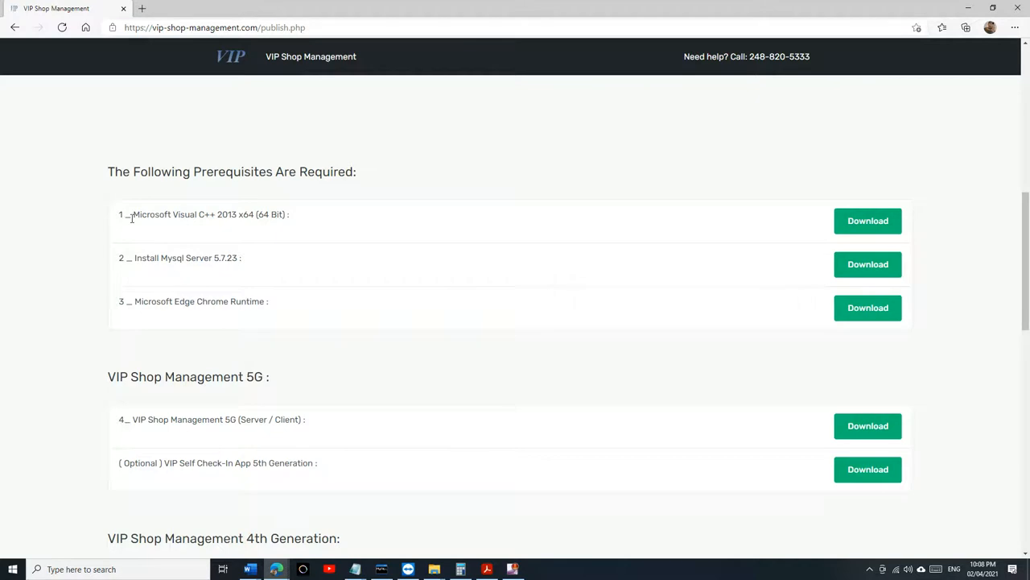
drag(135, 258, 226, 258)
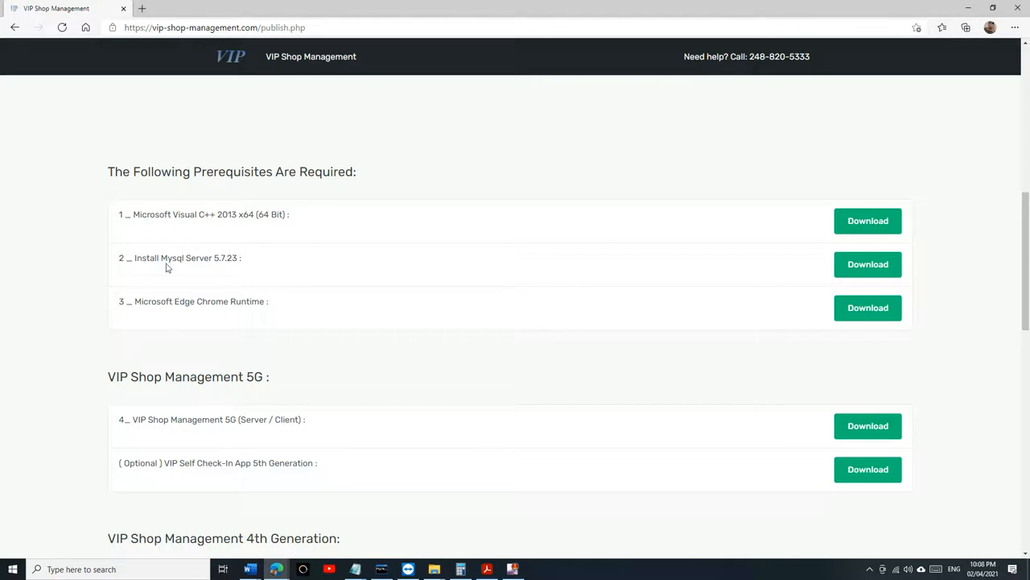
drag(141, 257, 212, 257)
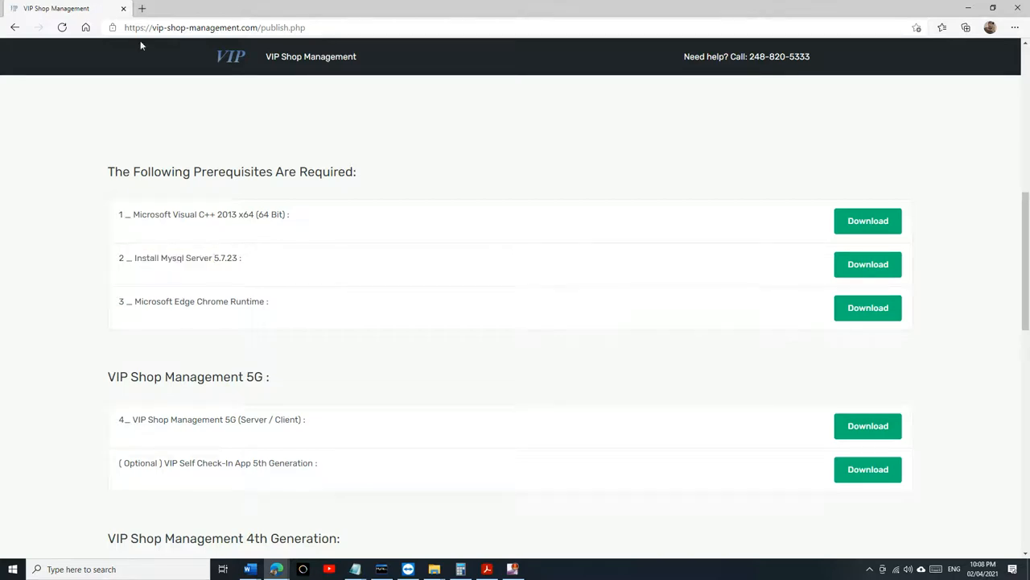
Step: Download and run the Visual C++ 2013 x64 redistributable, then cancel its Modify Setup without changes
click(867, 220)
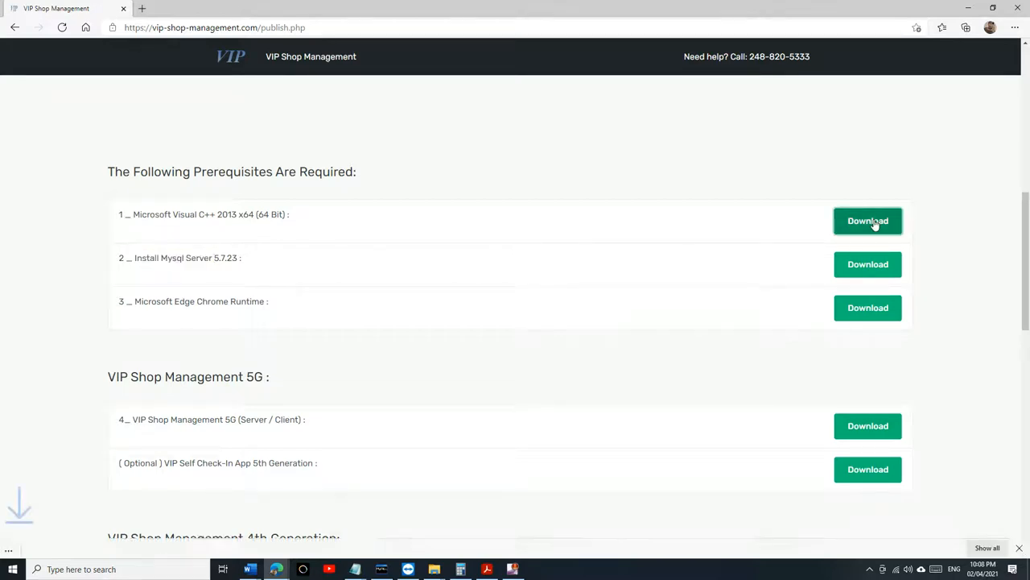
click(868, 220)
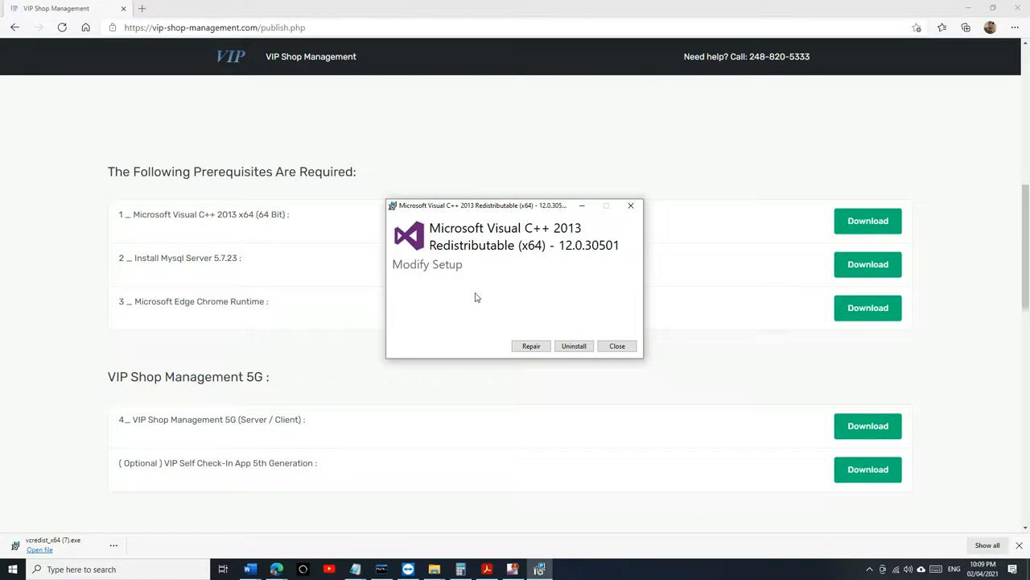
scroll(down, 3)
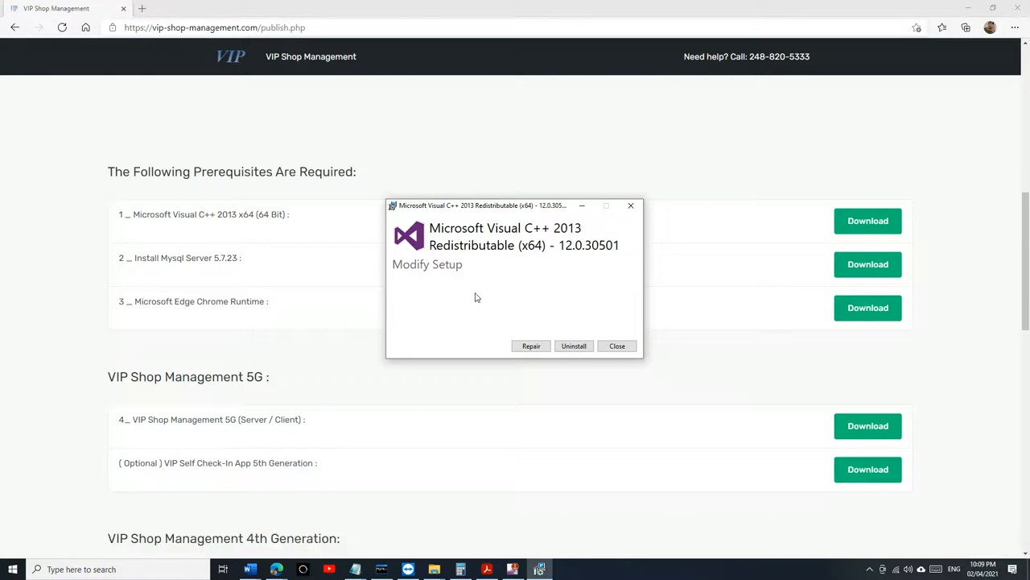
click(616, 345)
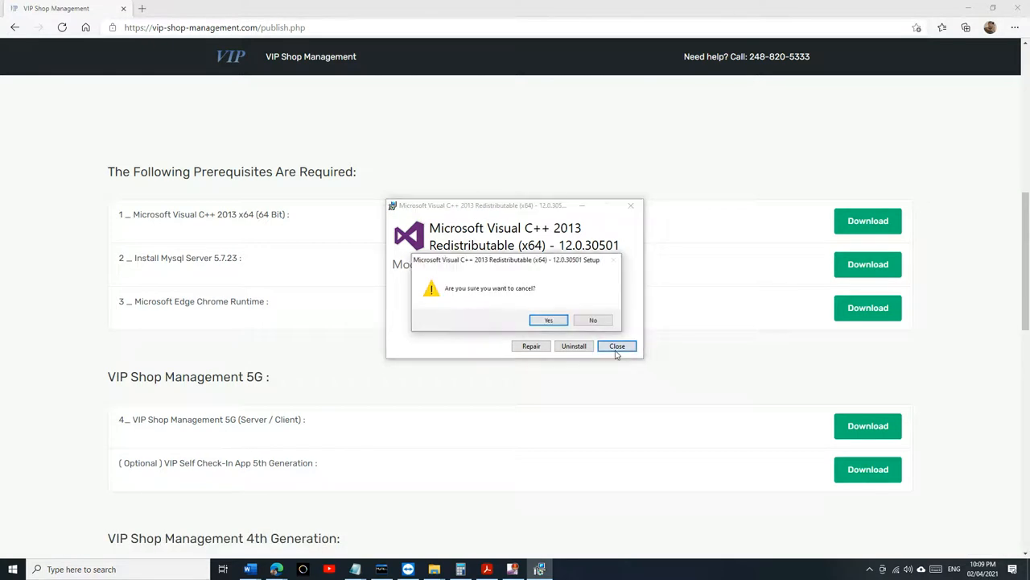
click(547, 318)
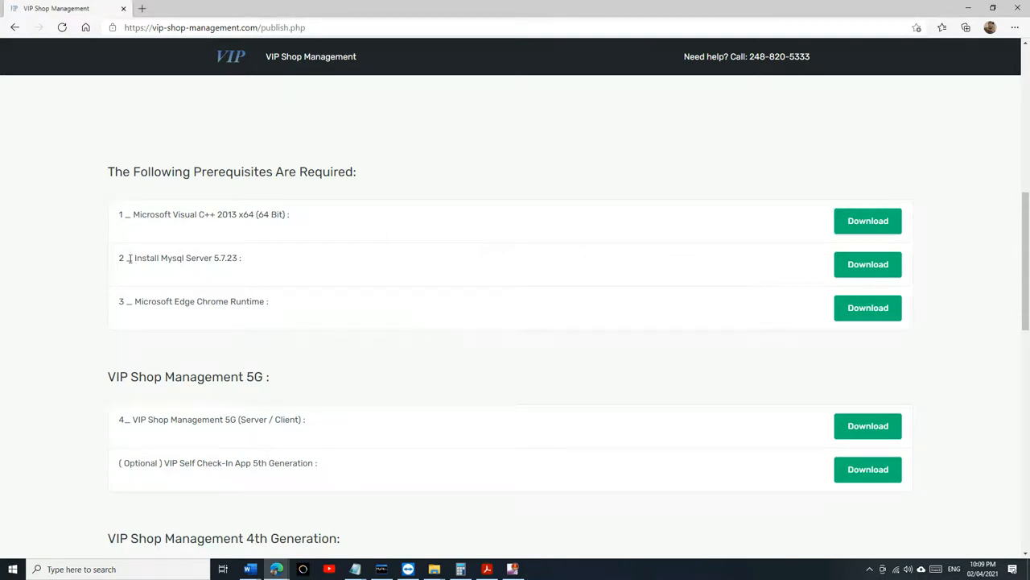
double_click(158, 257)
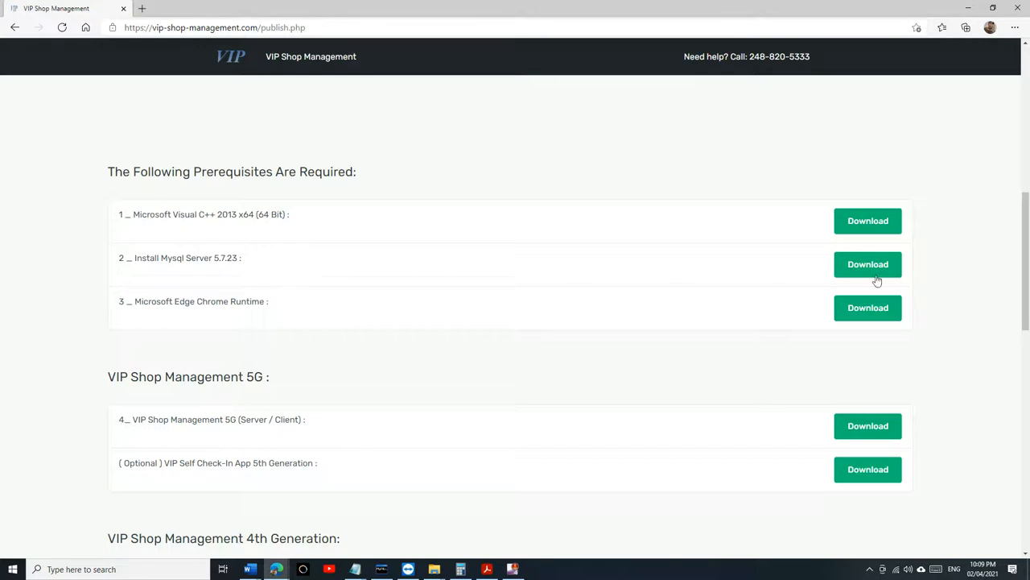
Step: Download the MySQL Server 5.7.23 installer and launch it from the download bar
click(868, 264)
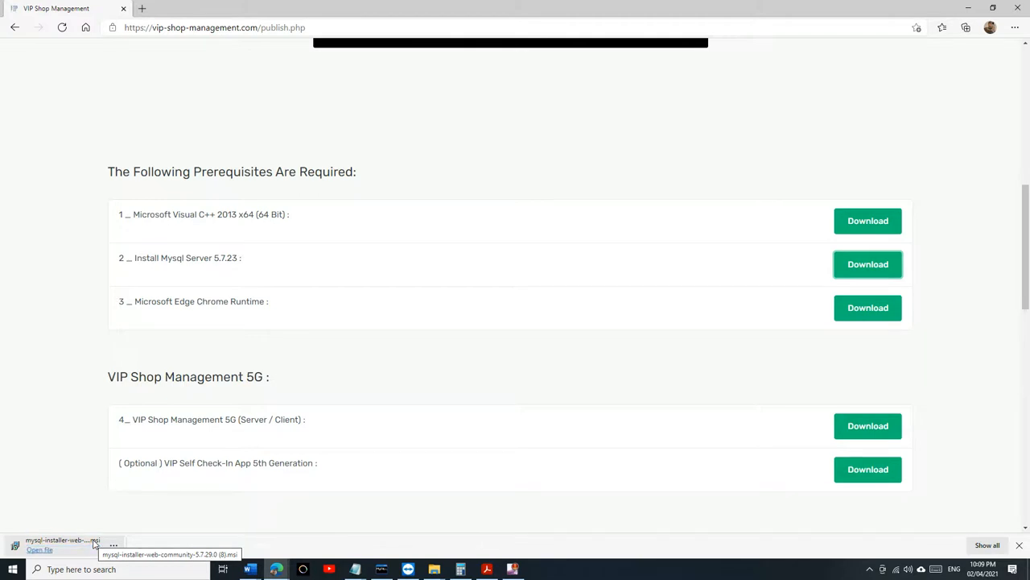
click(39, 549)
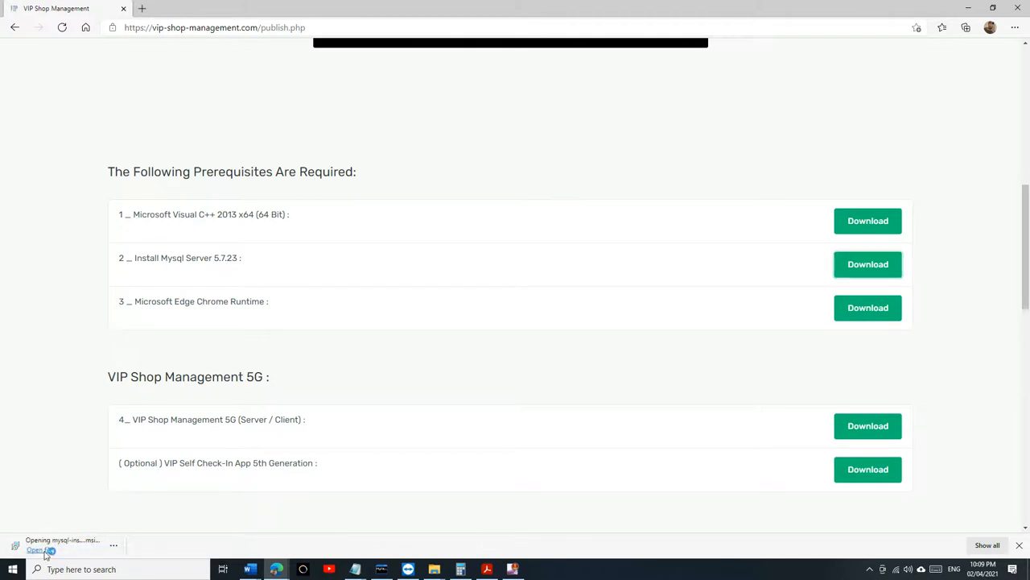
click(39, 550)
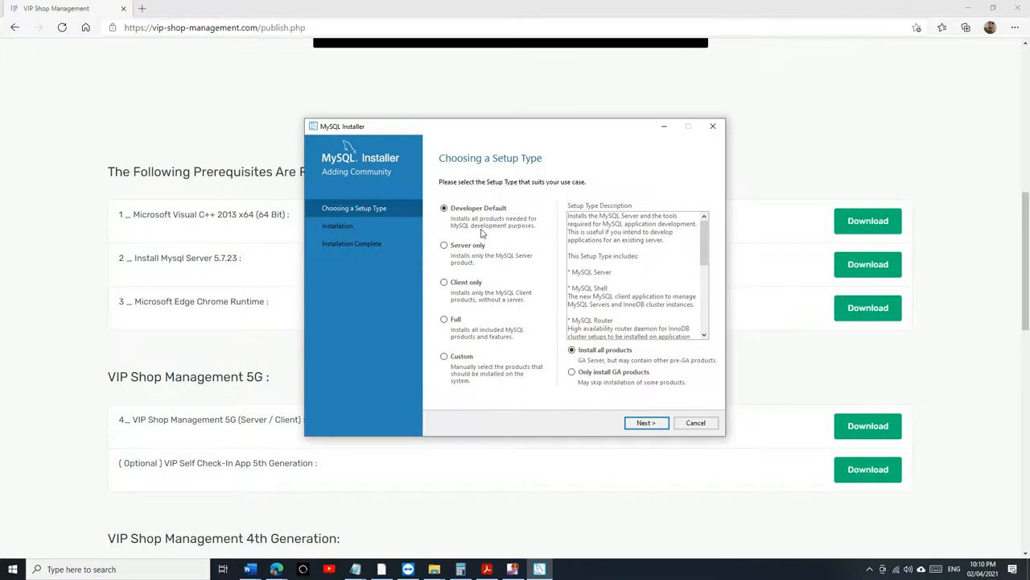
Step: Install MySQL Server 5.7.29 only, accepting the default paths despite warnings, until install completes
click(444, 245)
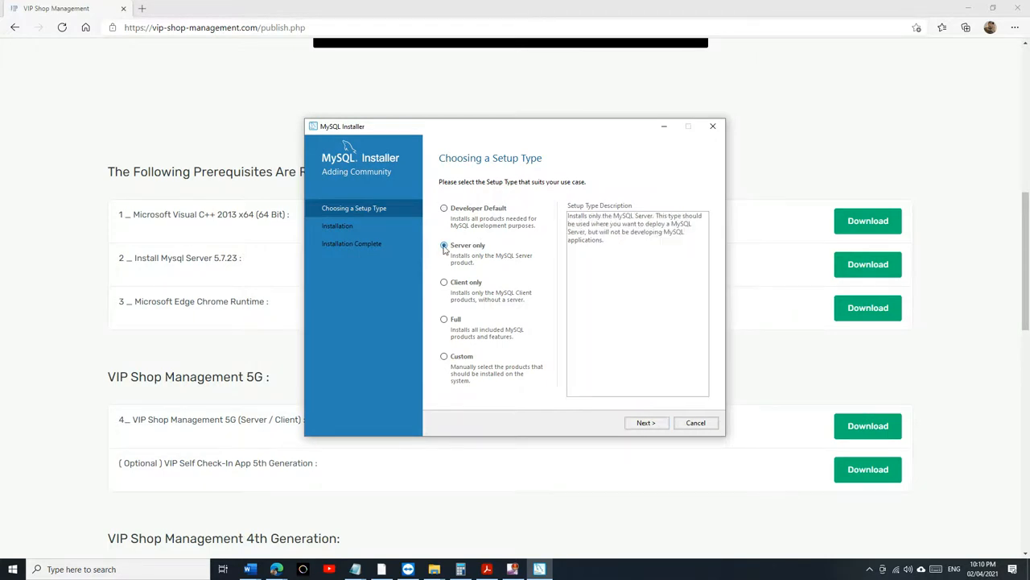
click(647, 422)
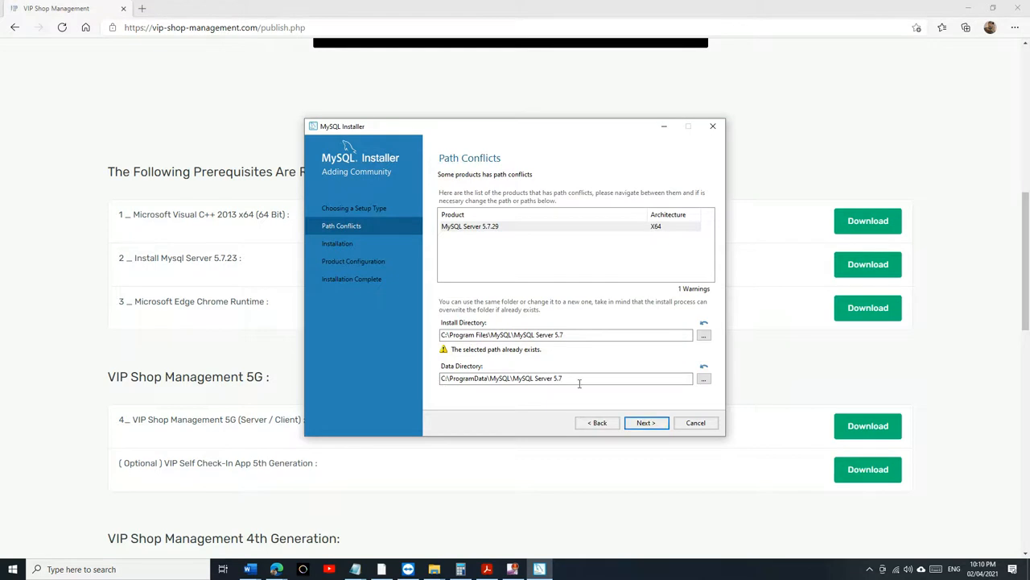
click(645, 422)
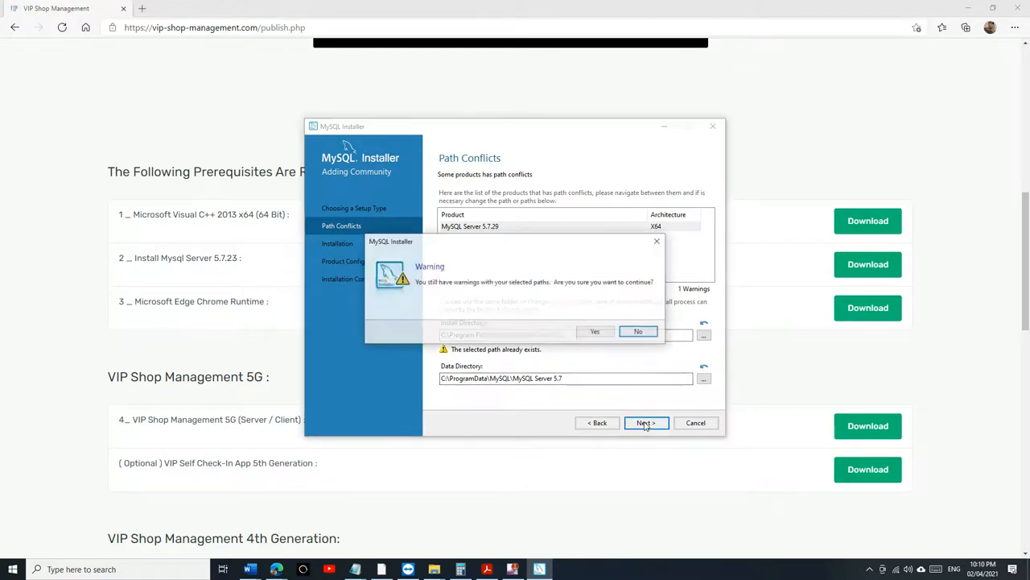
click(595, 332)
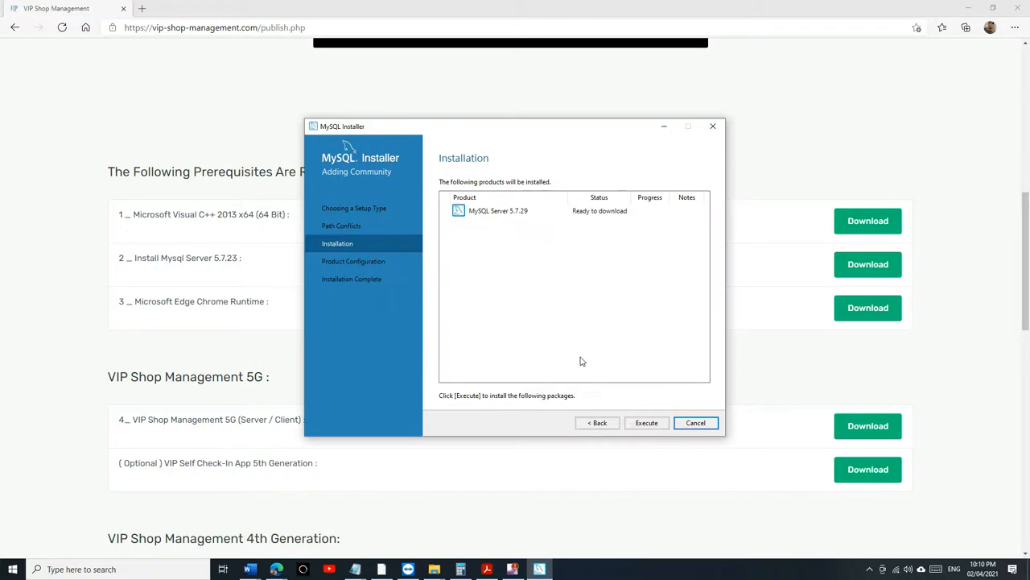
mouse_move(593, 360)
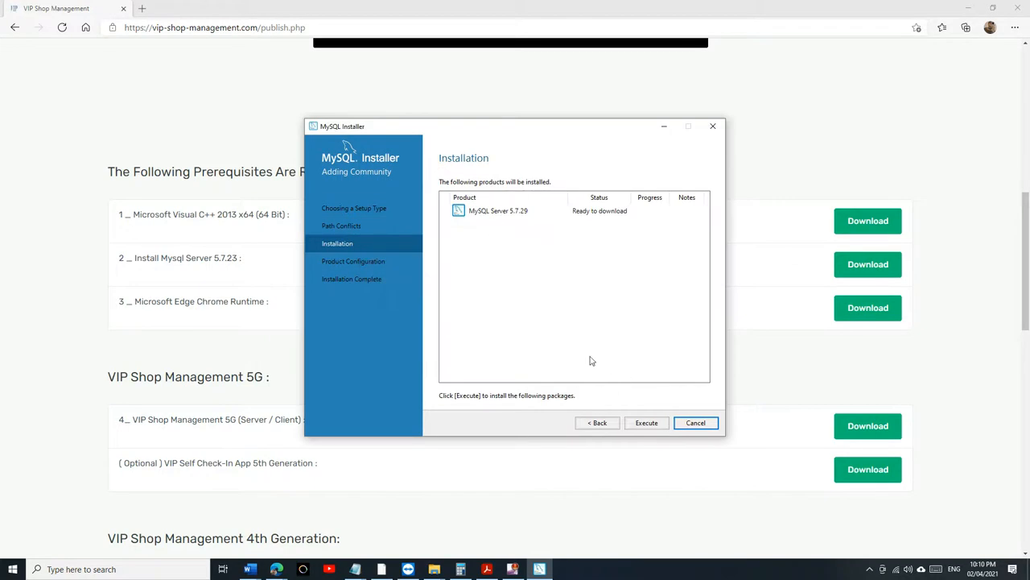
mouse_move(560, 293)
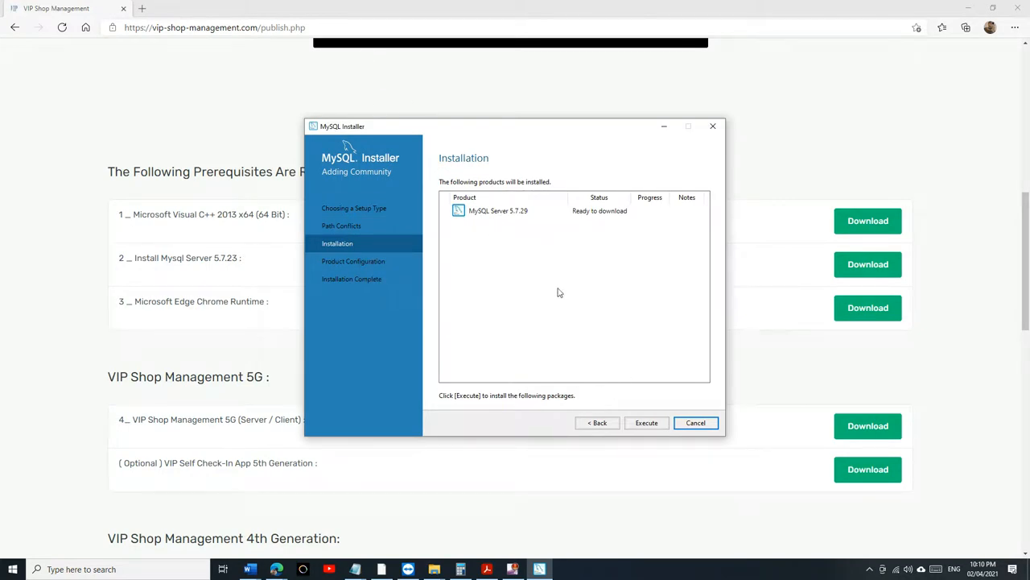
mouse_move(587, 294)
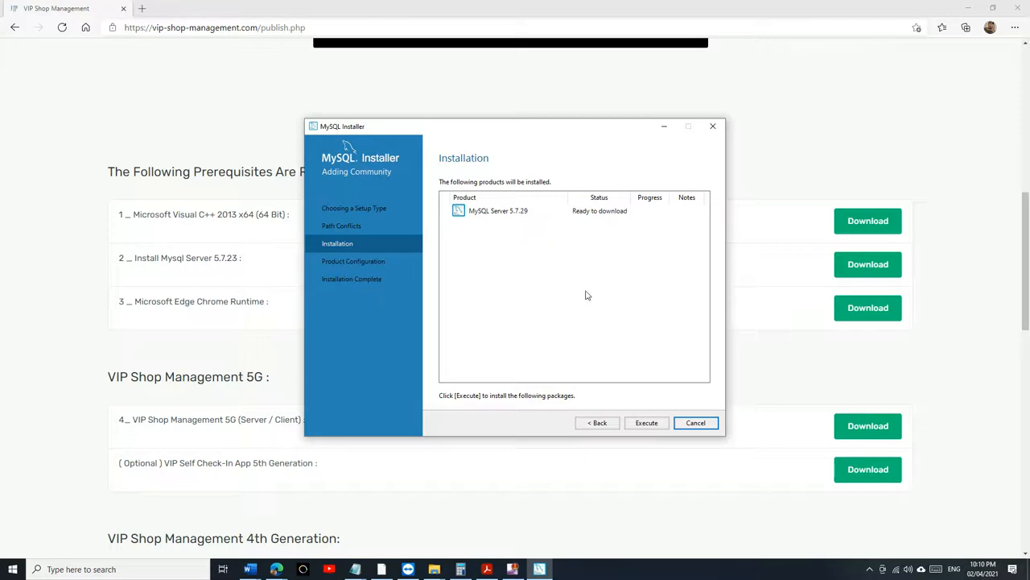
click(647, 422)
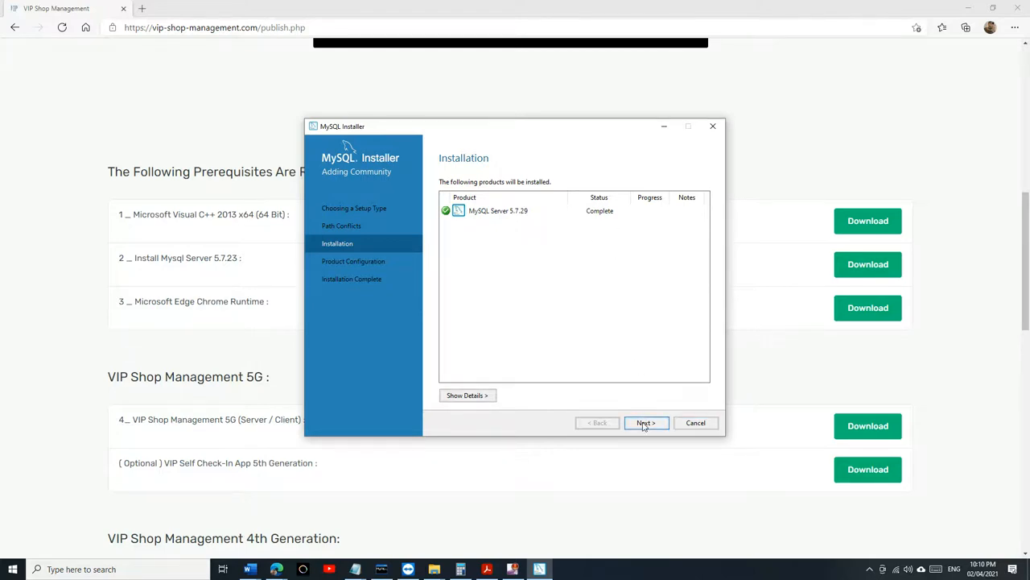
click(644, 422)
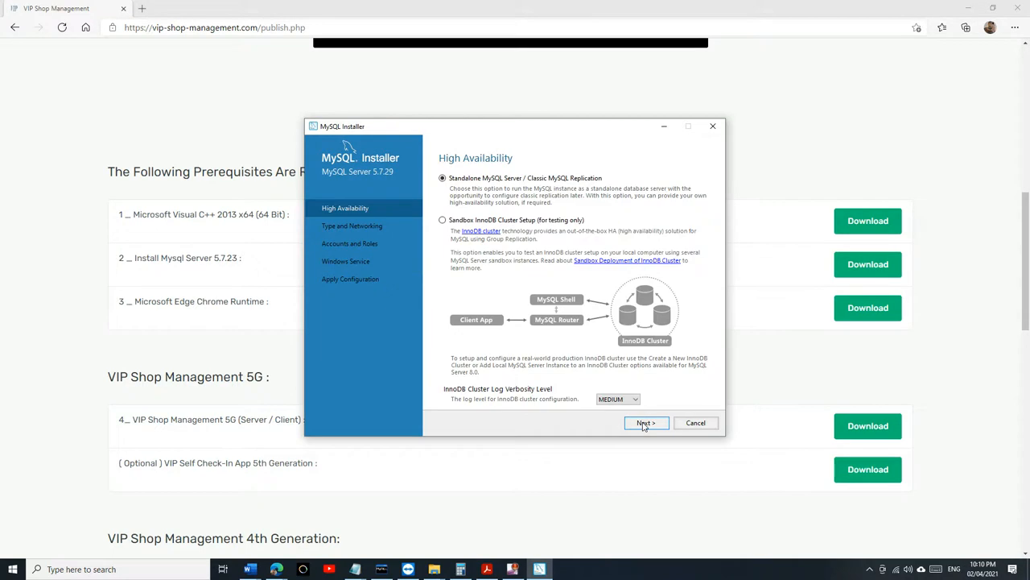
Step: Keep the standalone setup, set Config Type to Server Computer and enter the root password twice
click(646, 422)
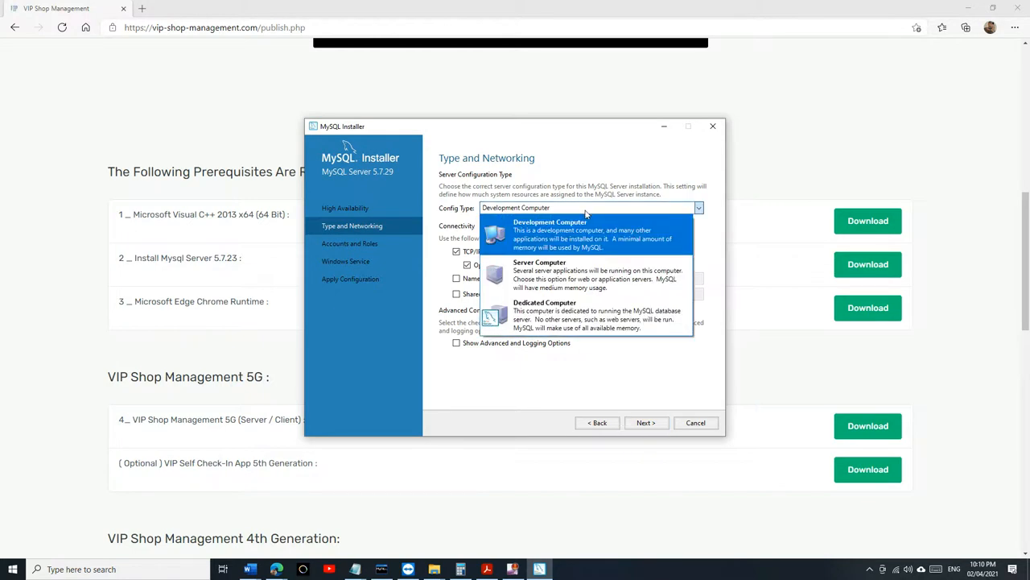
click(539, 261)
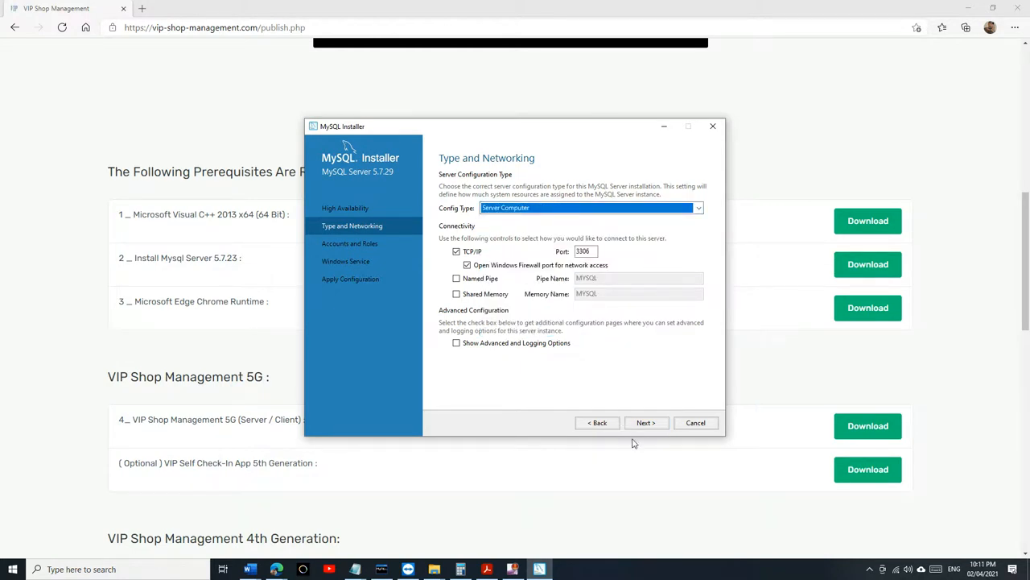
click(645, 422)
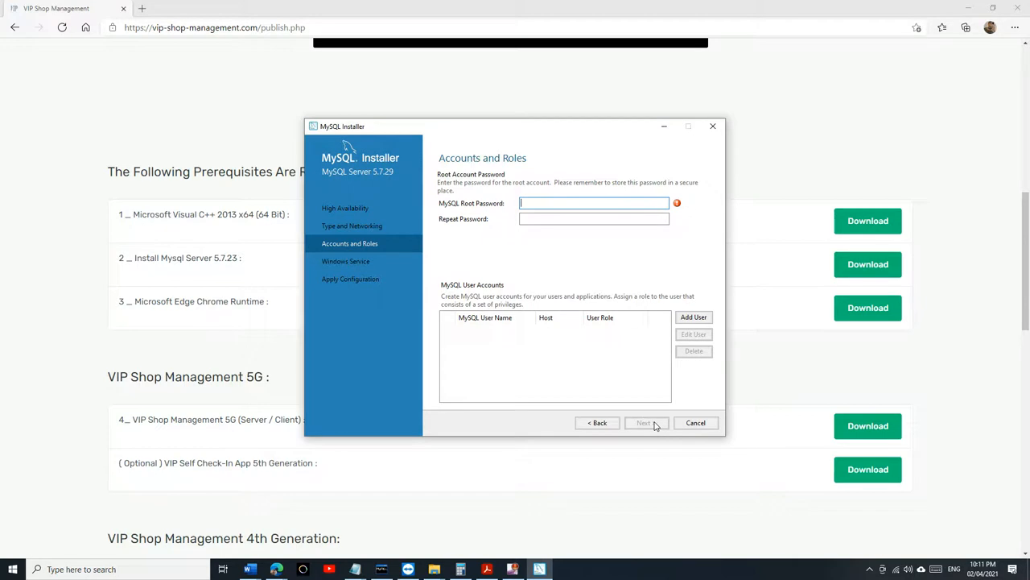
text(••)
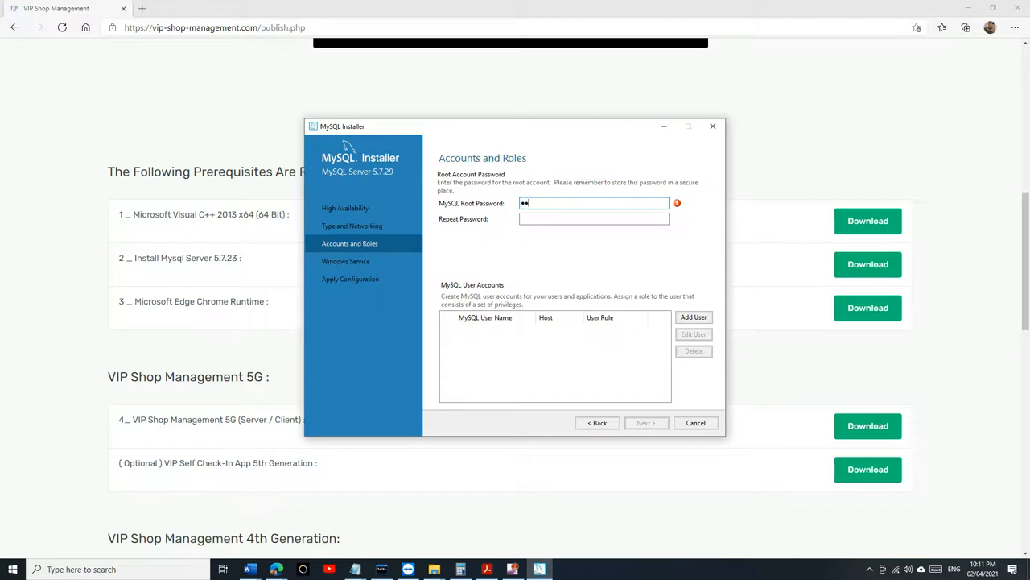
text(••••••)
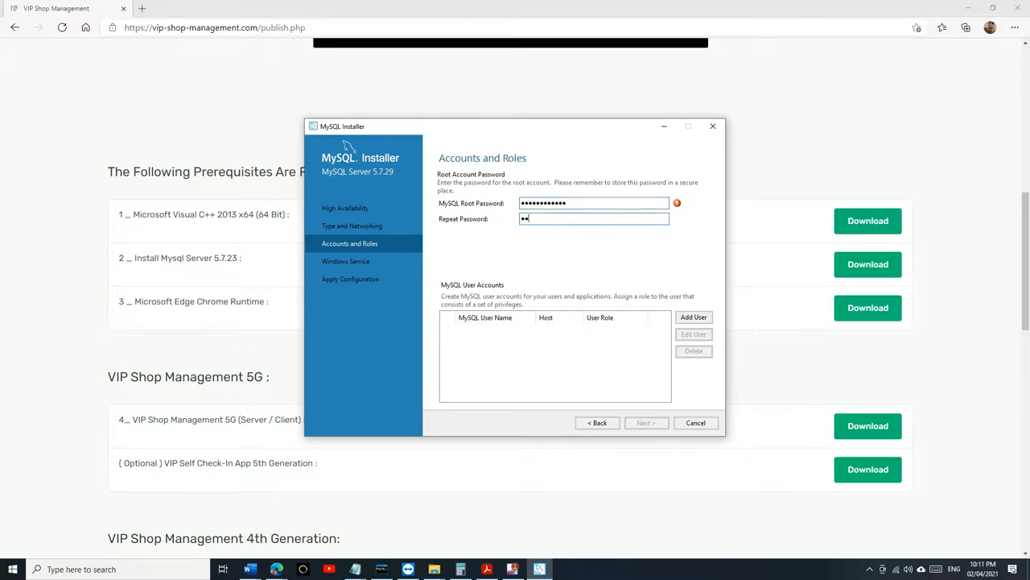
text(password)
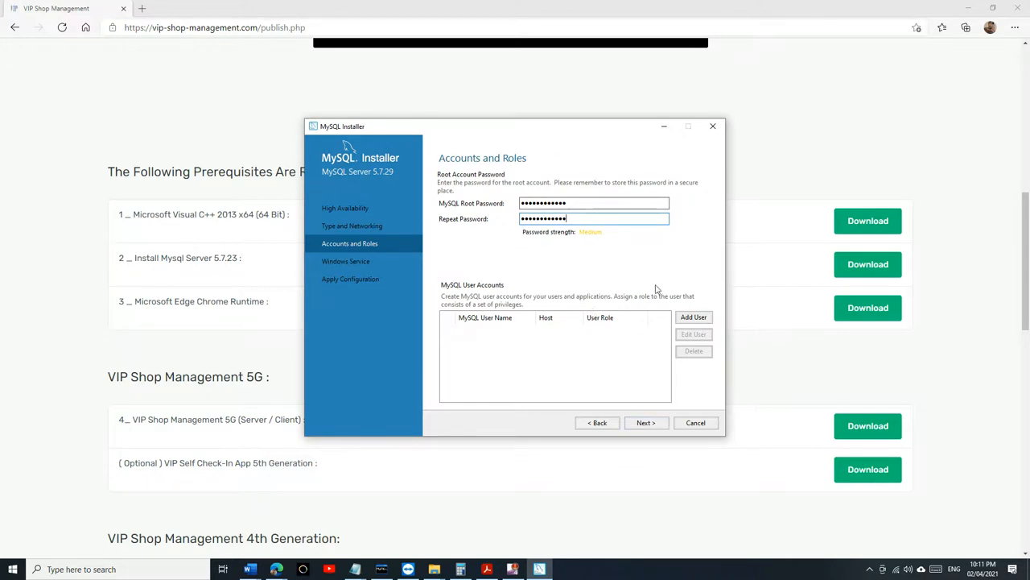
Step: Accept the MySQL57 Windows service and apply the server configuration successfully
click(646, 422)
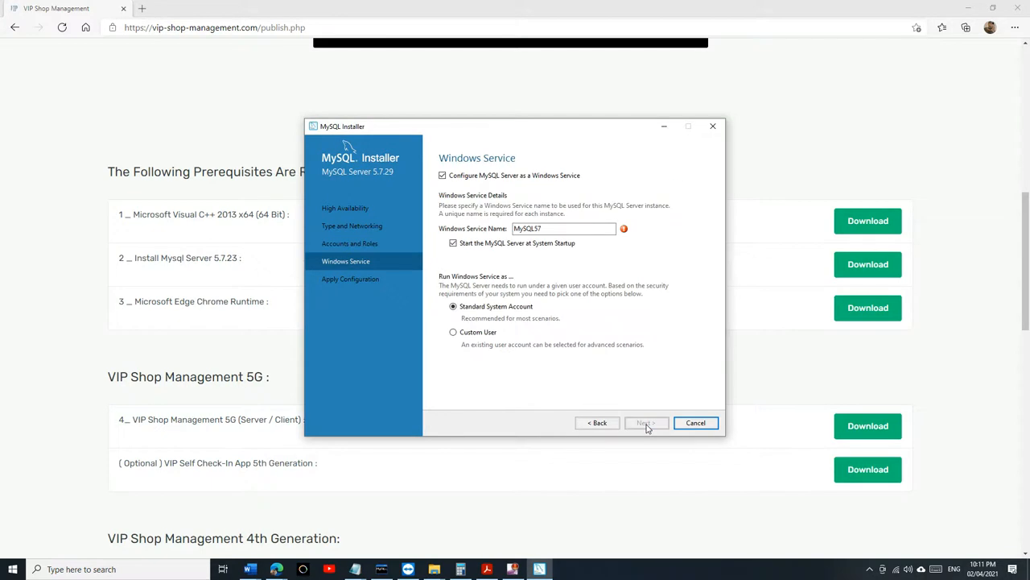
click(564, 229)
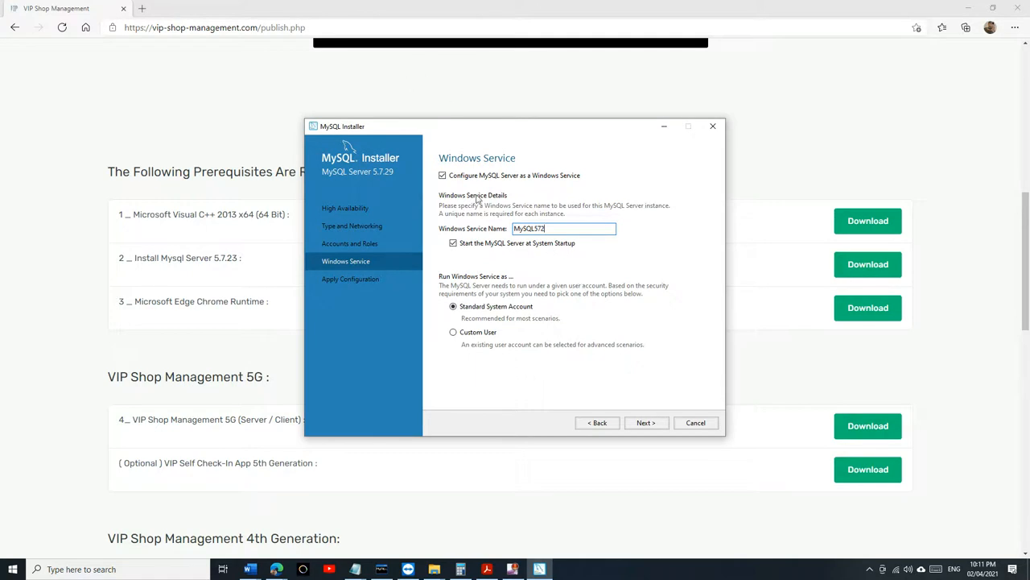
mouse_move(645, 422)
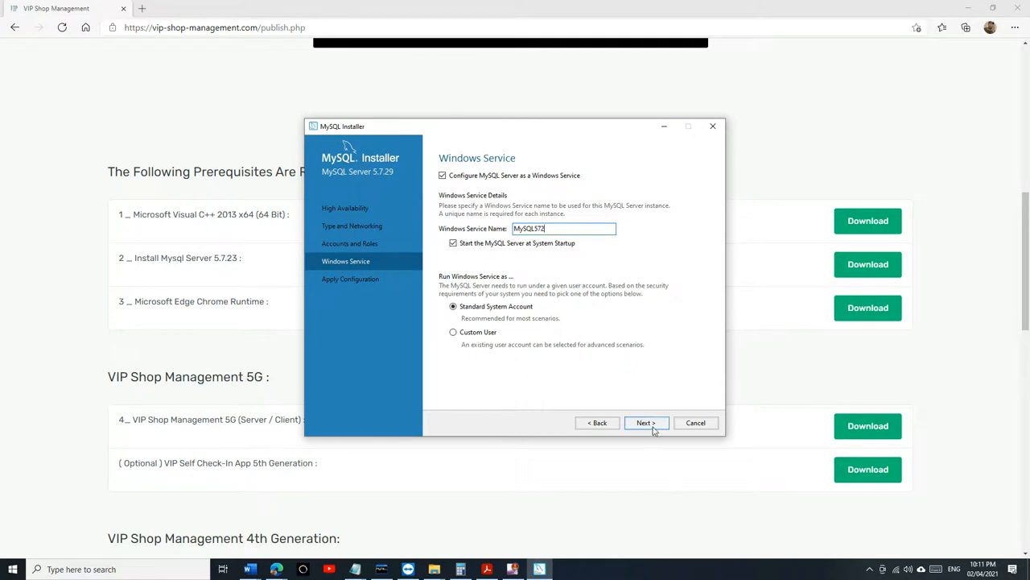
click(644, 422)
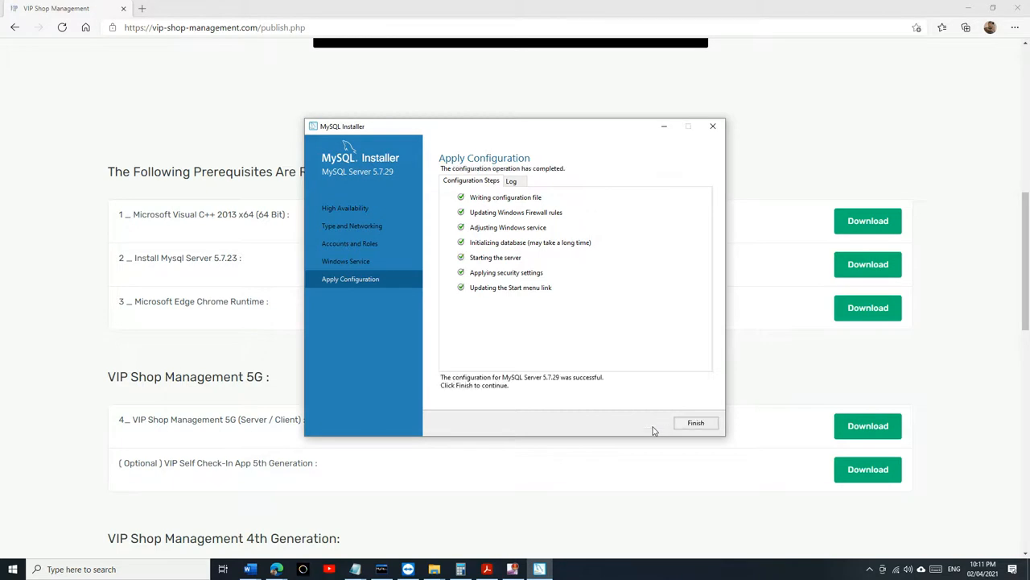
click(696, 422)
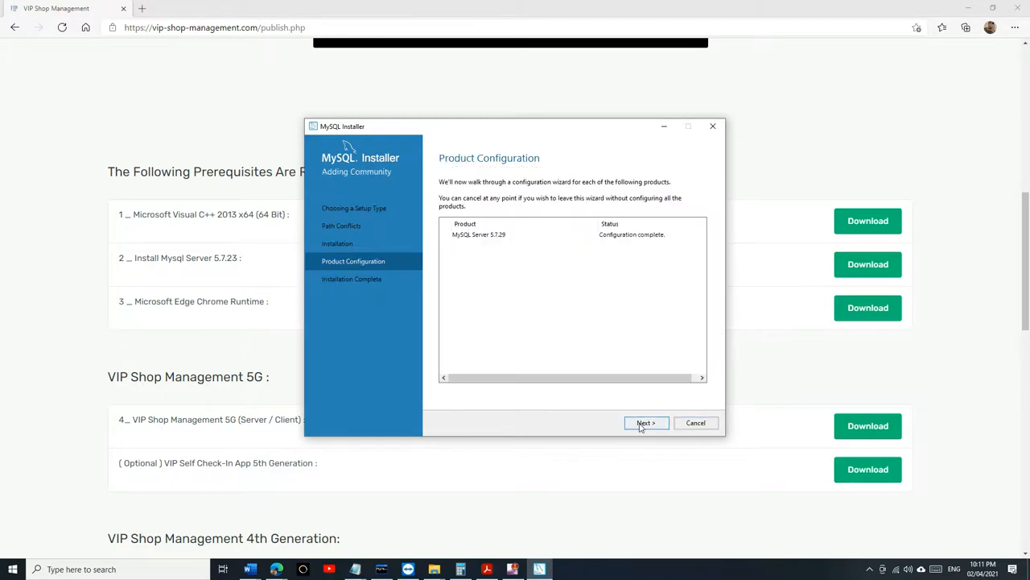
click(645, 422)
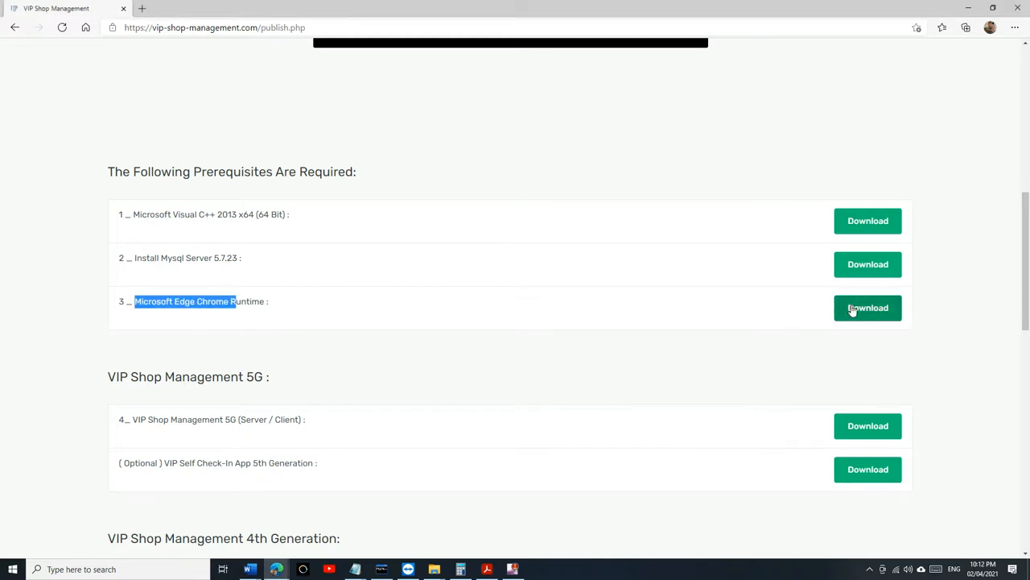
Step: Download and run the Edge Chrome Runtime installer, dismissing its 'newer Edge already installed' message
click(868, 307)
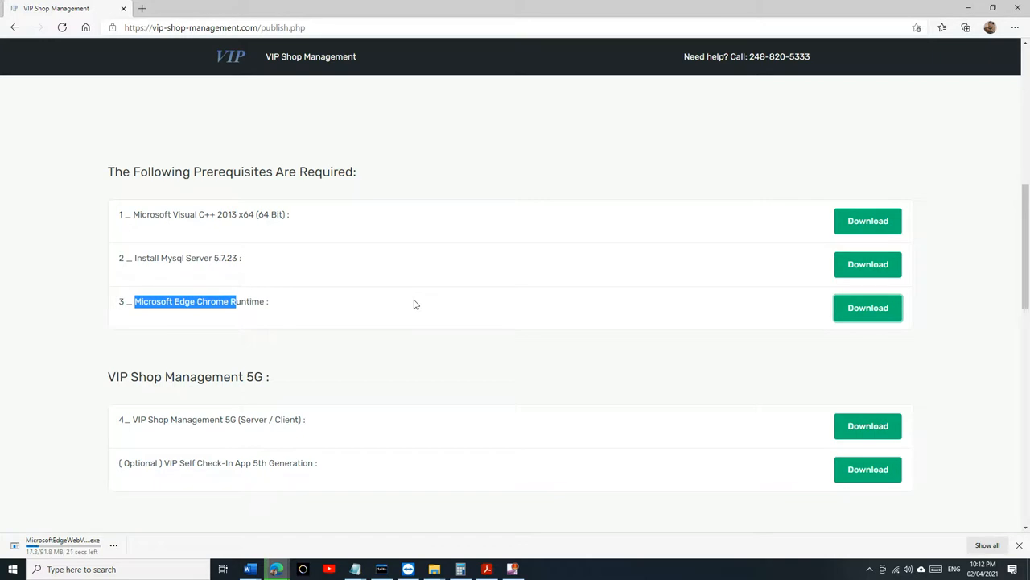
mouse_move(258, 399)
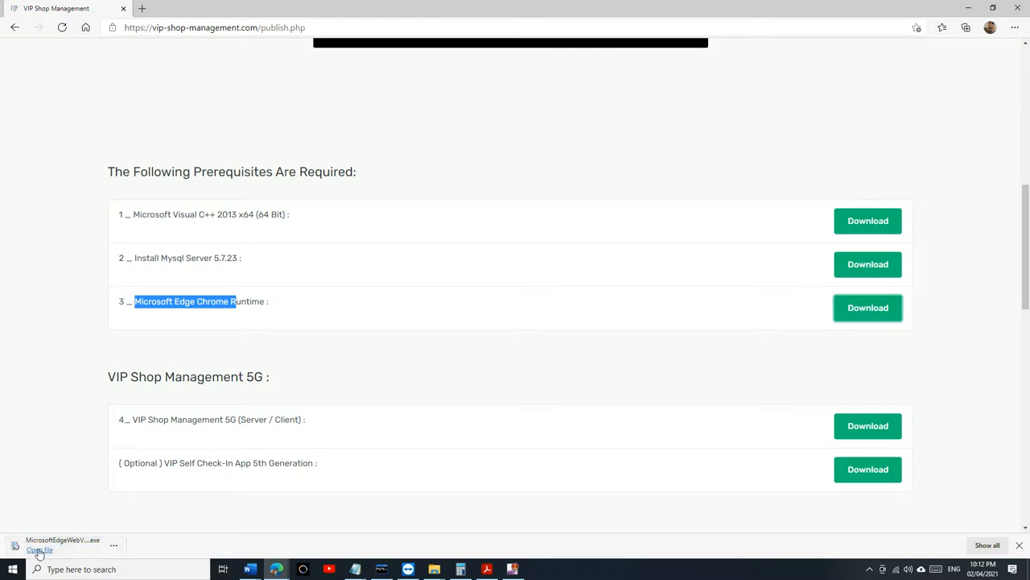
click(39, 548)
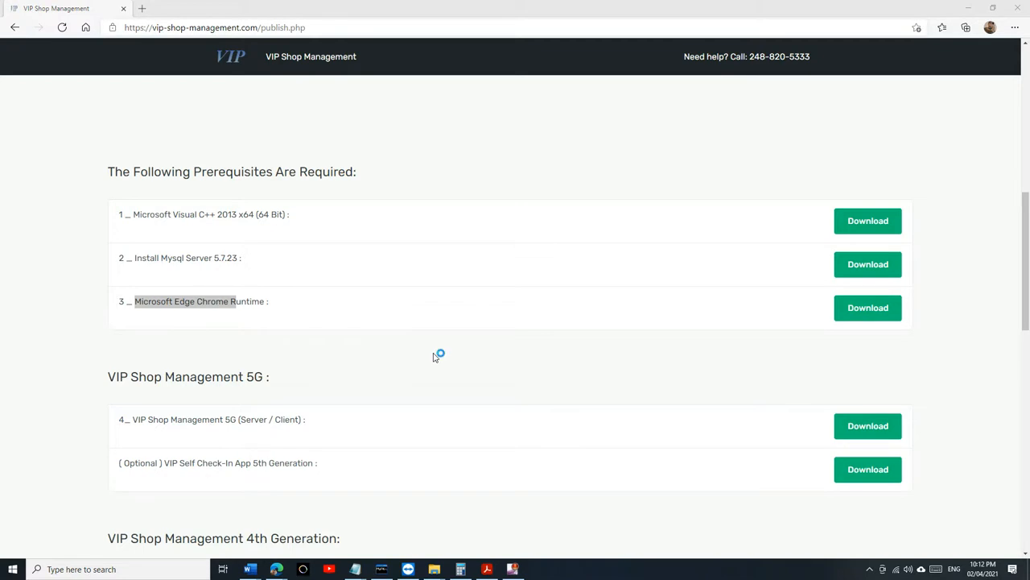
double_click(183, 301)
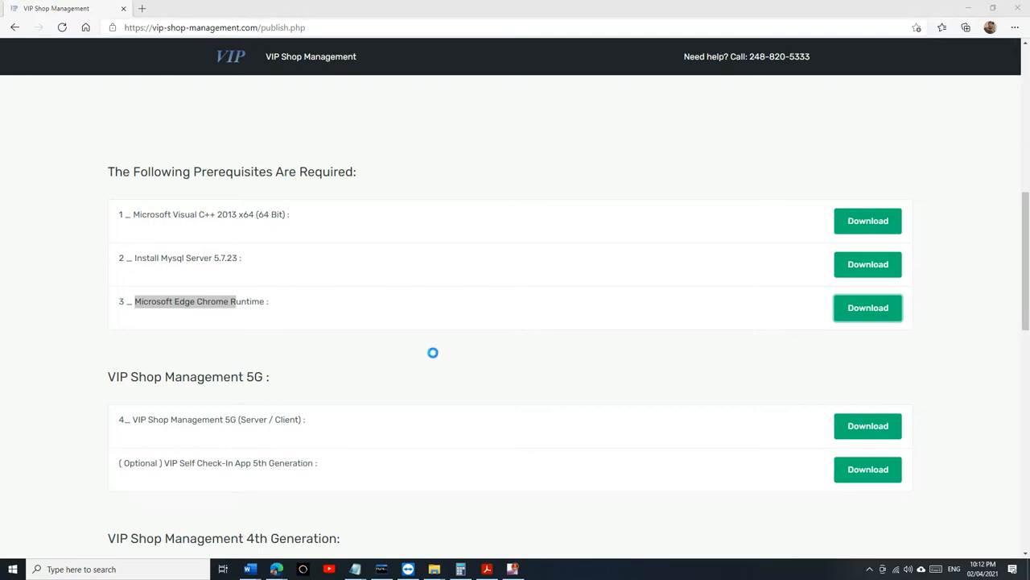
click(868, 306)
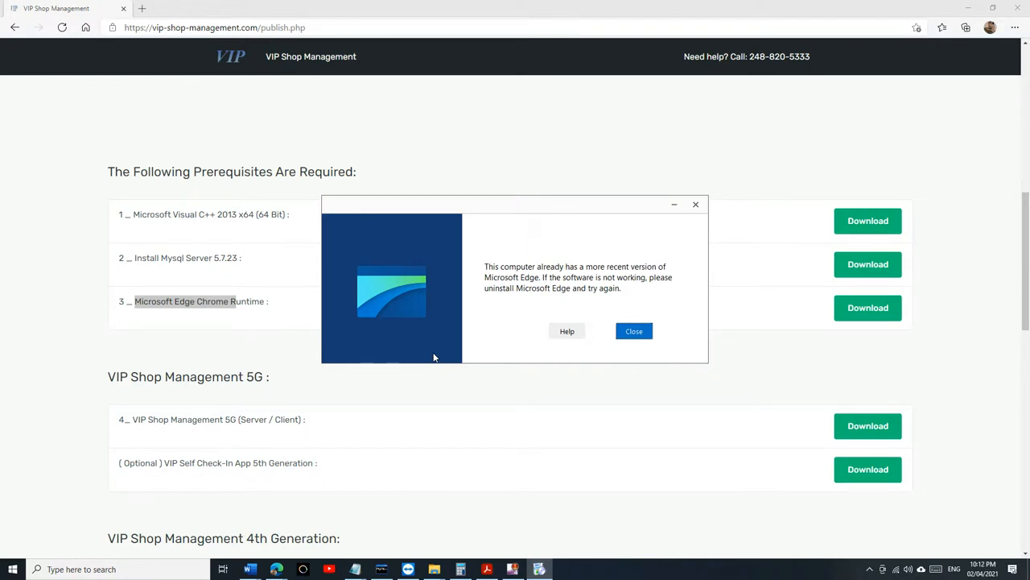
mouse_move(634, 331)
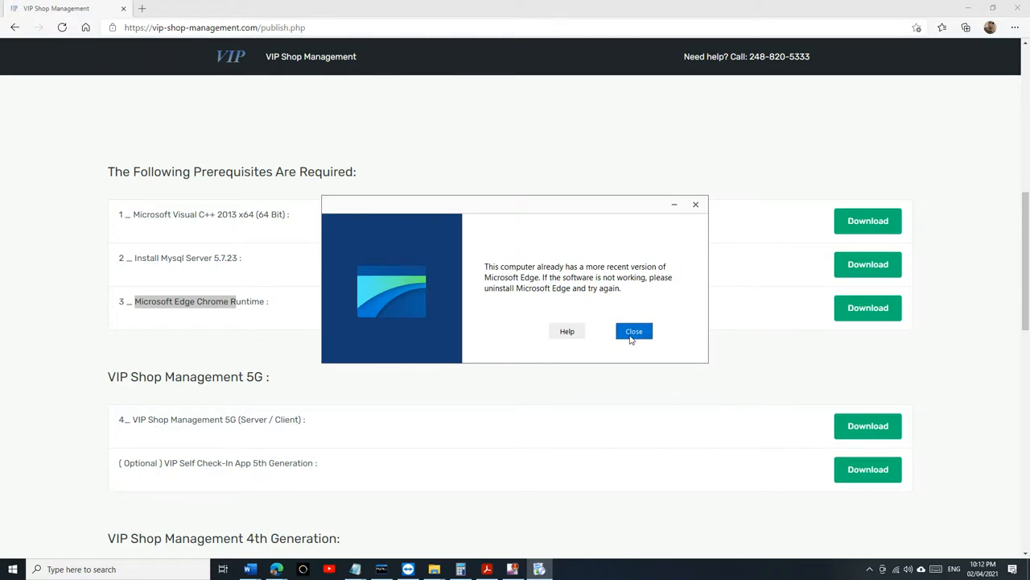
click(634, 332)
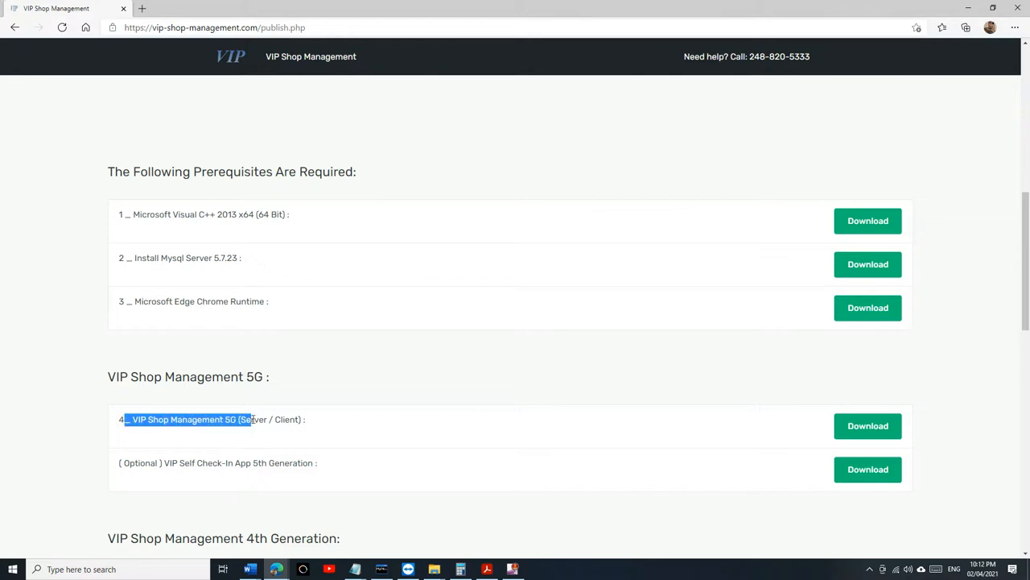
mouse_move(867, 425)
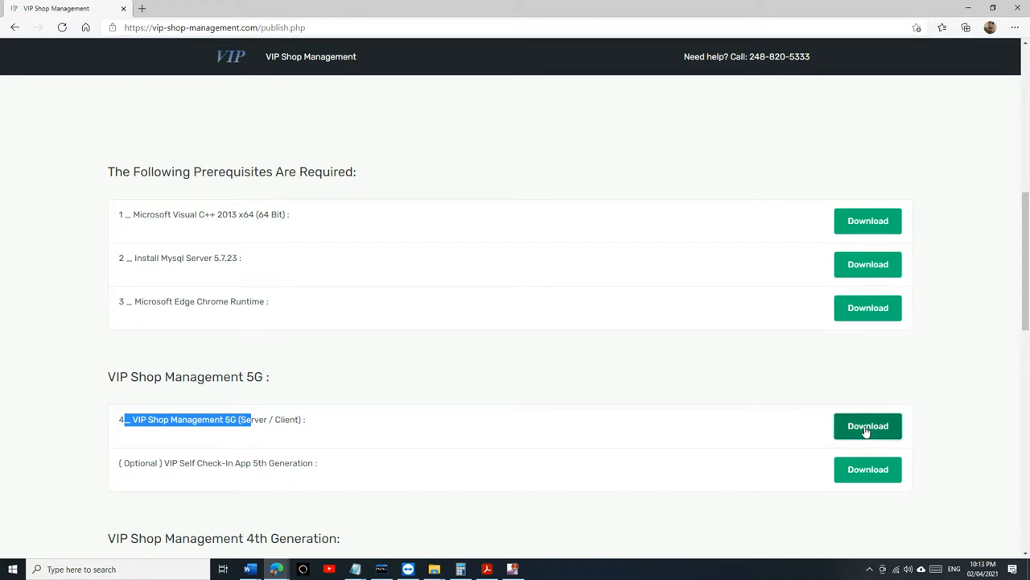
Step: Download and launch VIP Shop Management 5G (Server / Client) and accept its terms of service
click(868, 425)
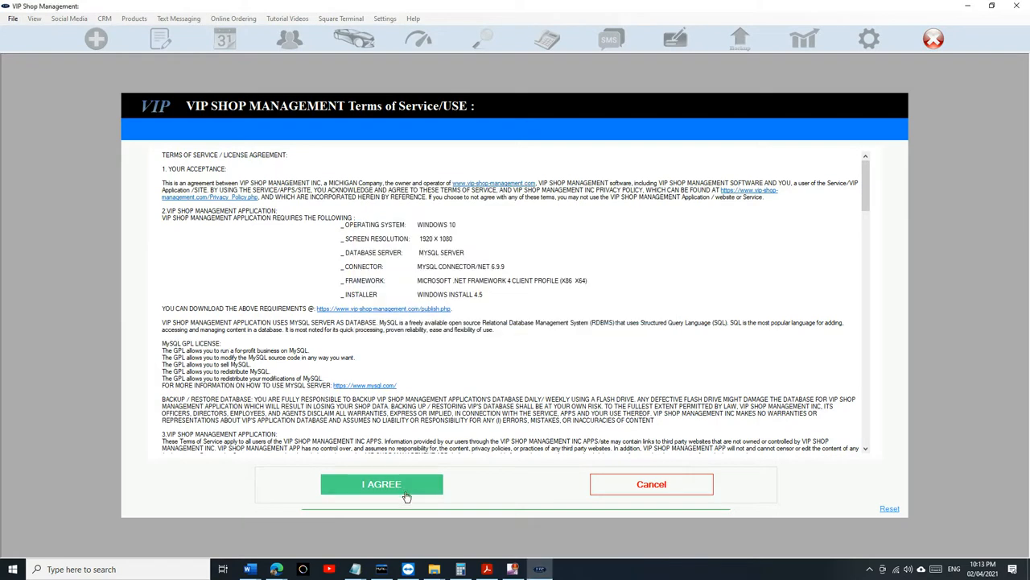
mouse_move(404, 489)
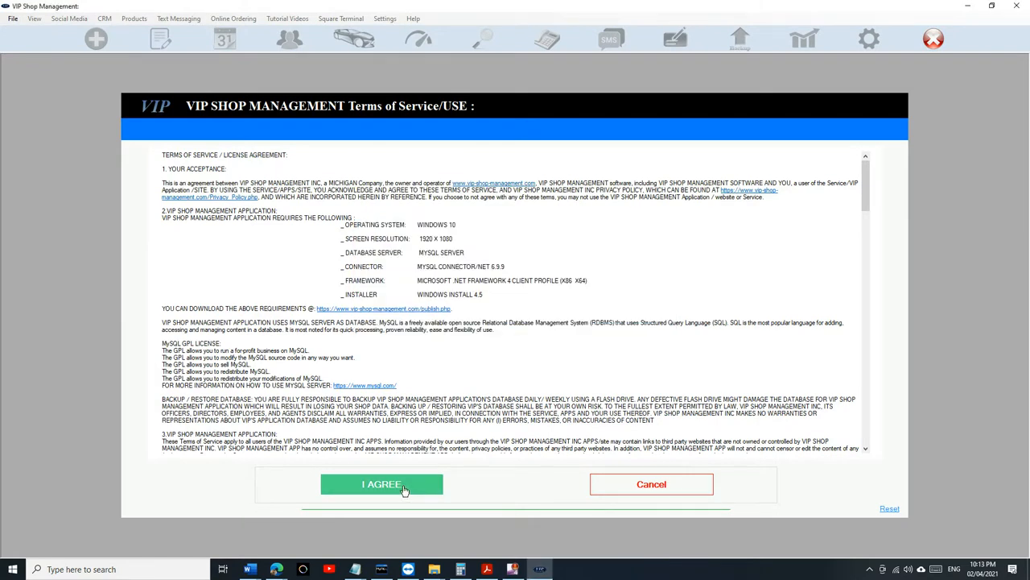
click(382, 483)
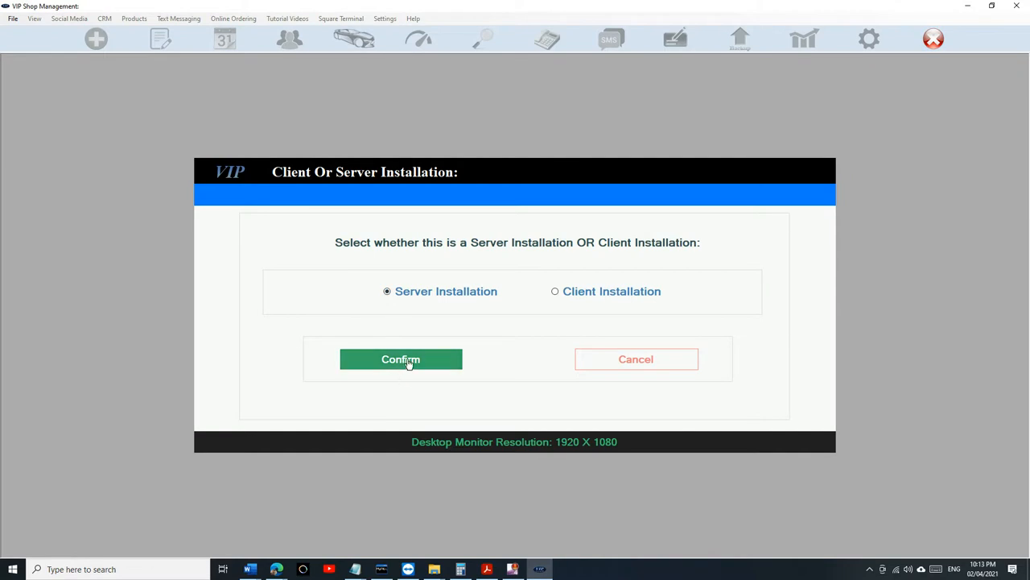
Step: Choose Server Installation, save the MySQL password and continue after the successful connection
click(399, 359)
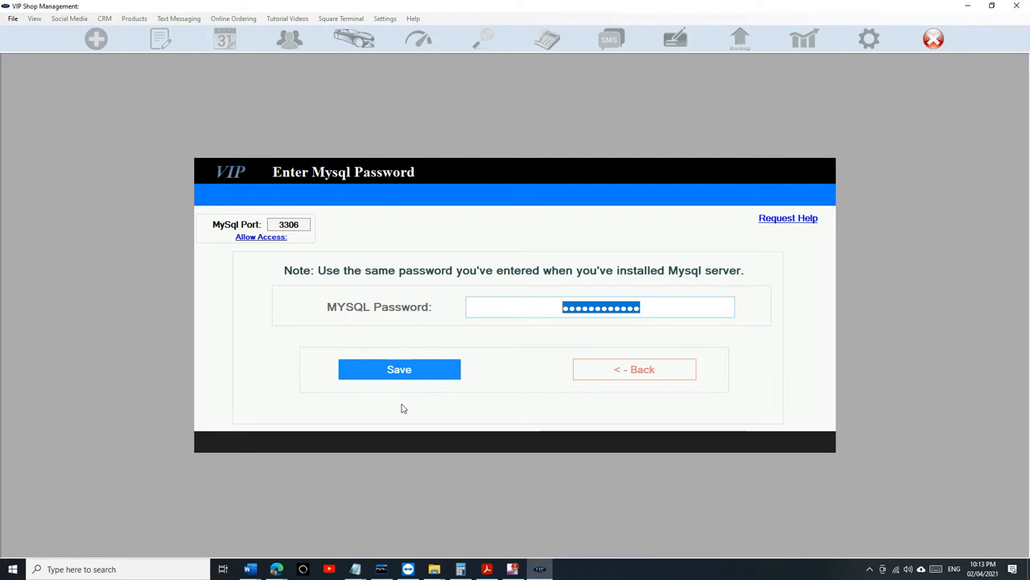
click(399, 369)
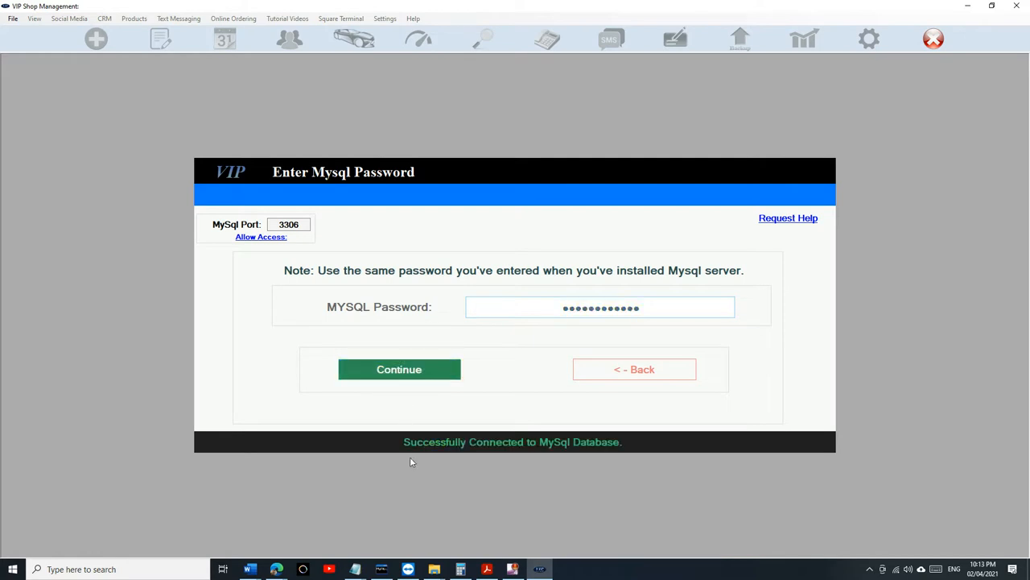
mouse_move(538, 451)
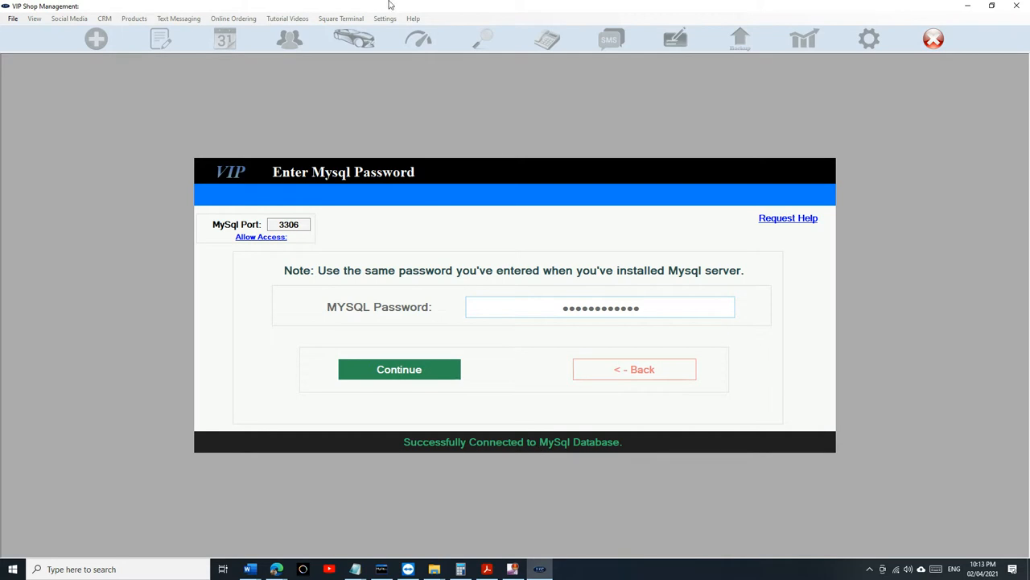
click(400, 369)
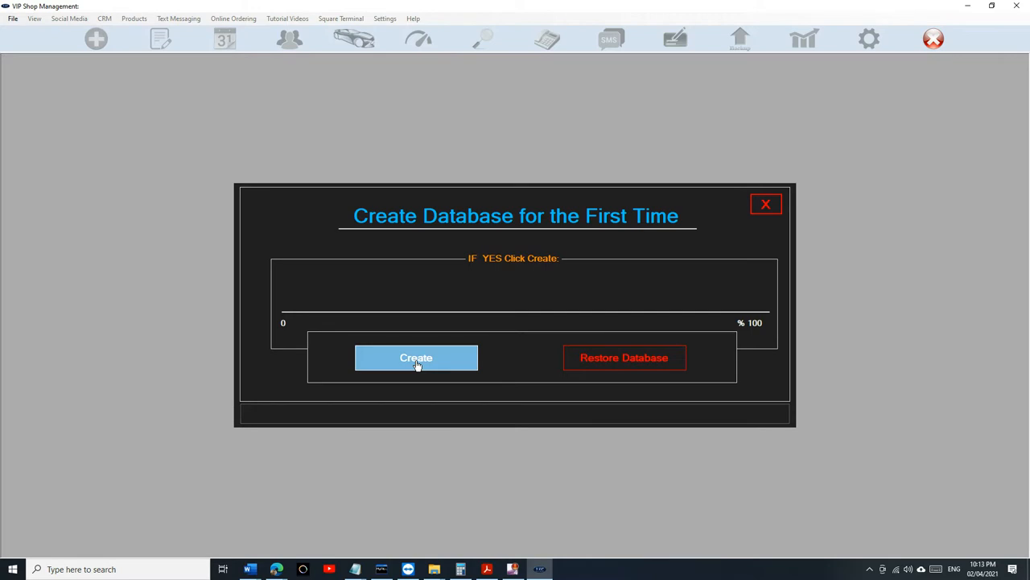
mouse_move(624, 358)
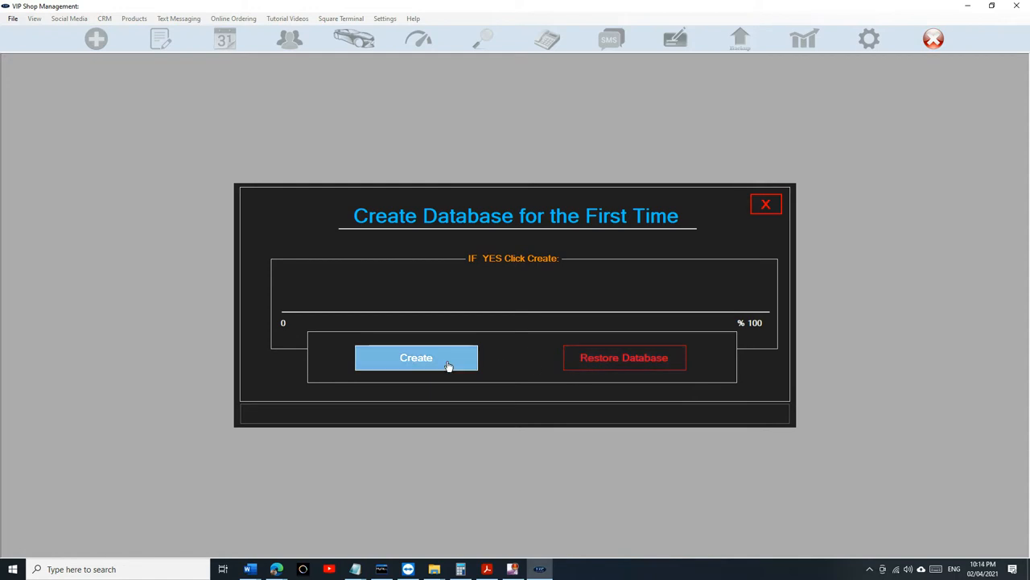
Step: Create the VIP Shop Management database for the first time and continue after success
click(415, 357)
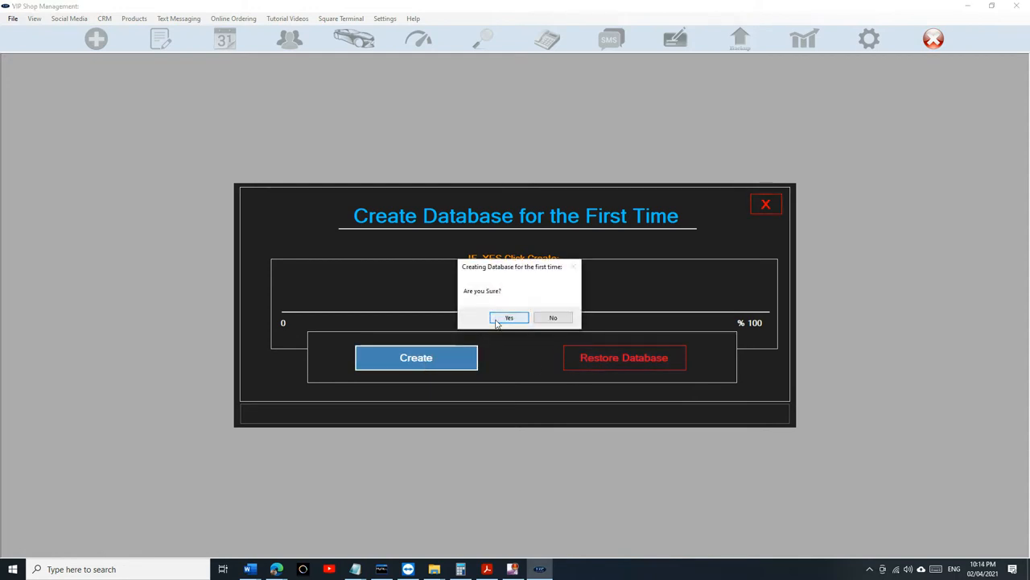
click(509, 317)
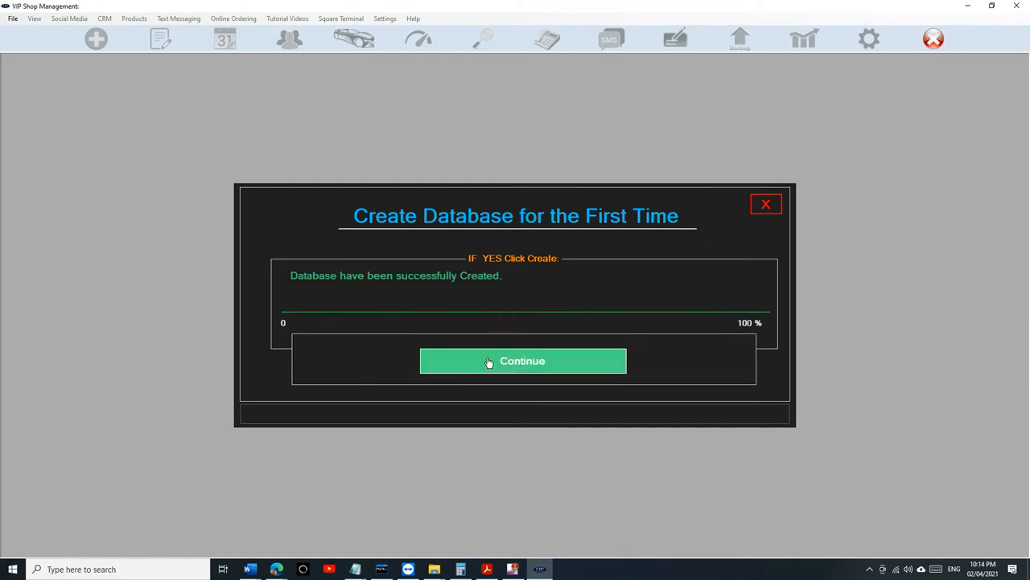
click(521, 361)
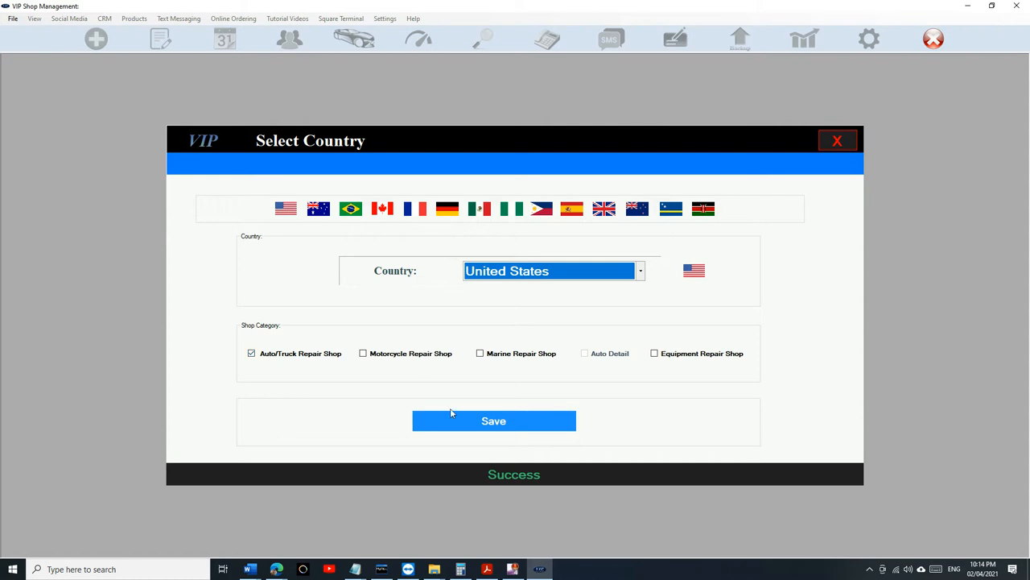
Step: Save the country choice and enter company name Vip Shop Management, street 3813, city Westland and zip
click(492, 420)
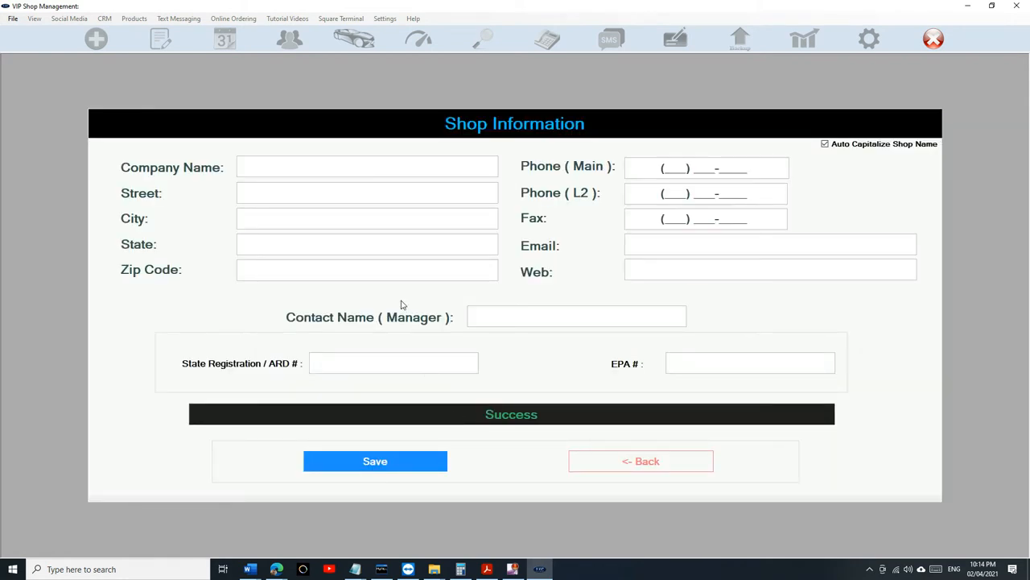
text(vip)
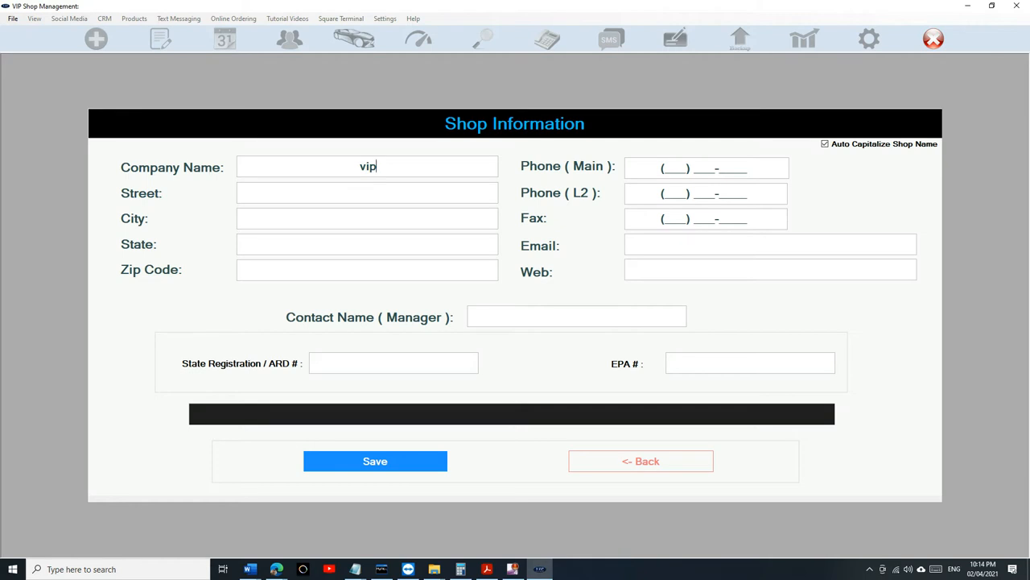
text(shop management inv)
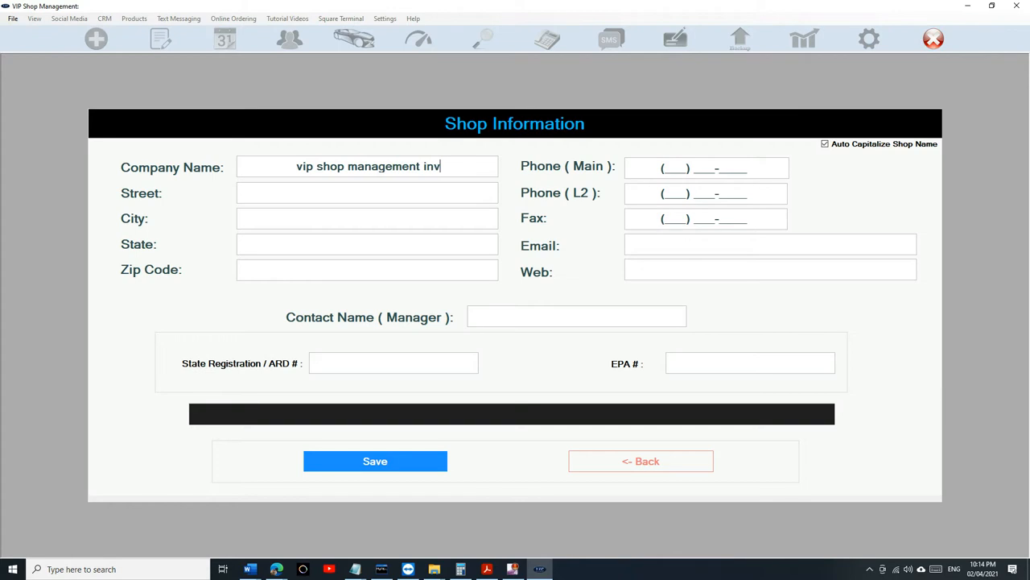
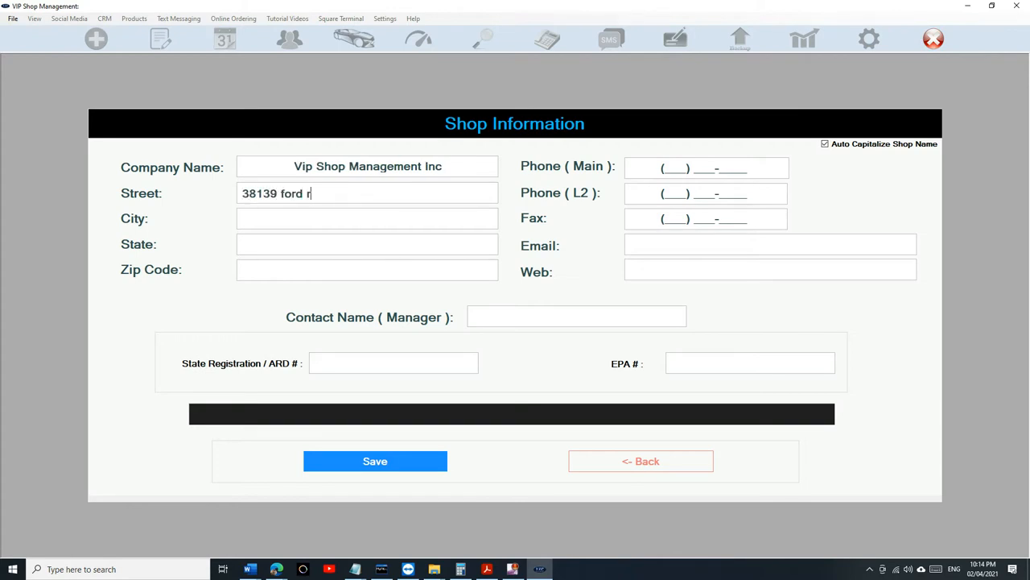
text(westla)
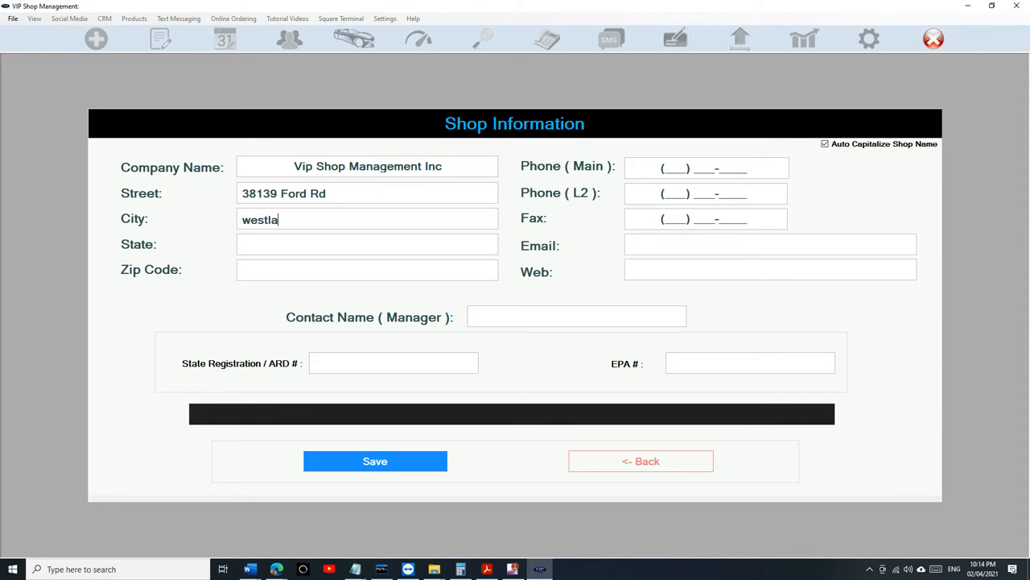
text(48188)
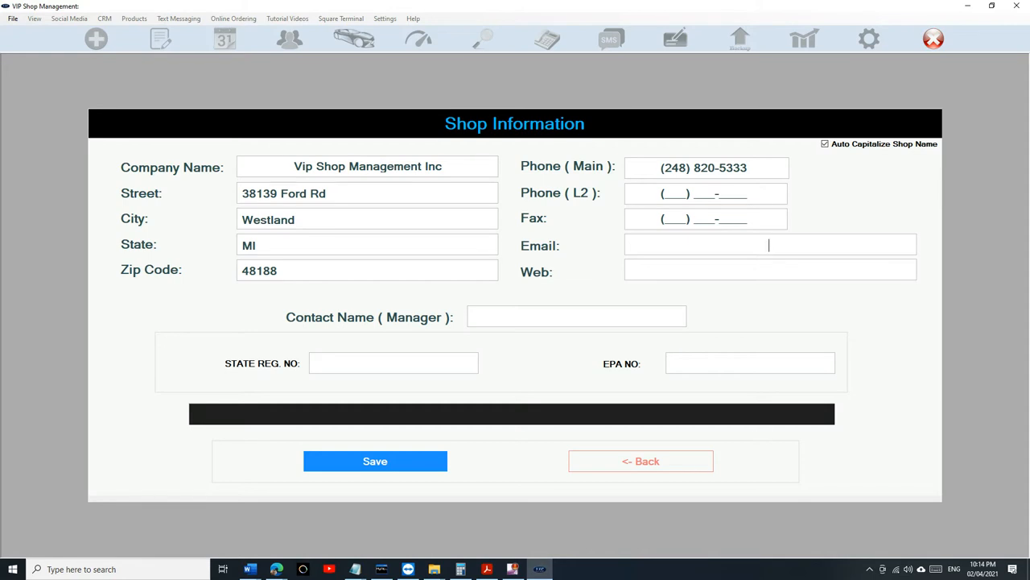
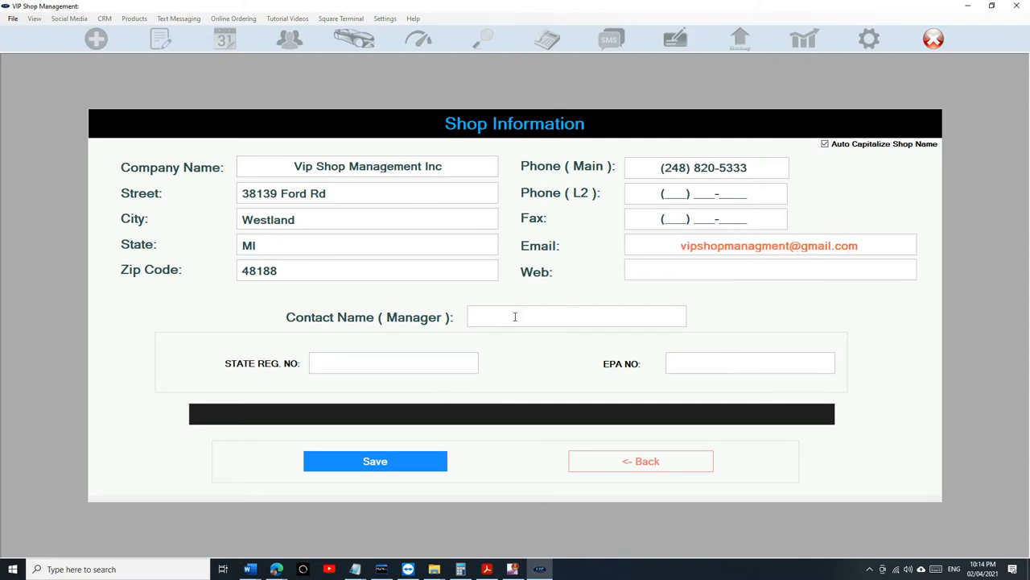
text(Mark)
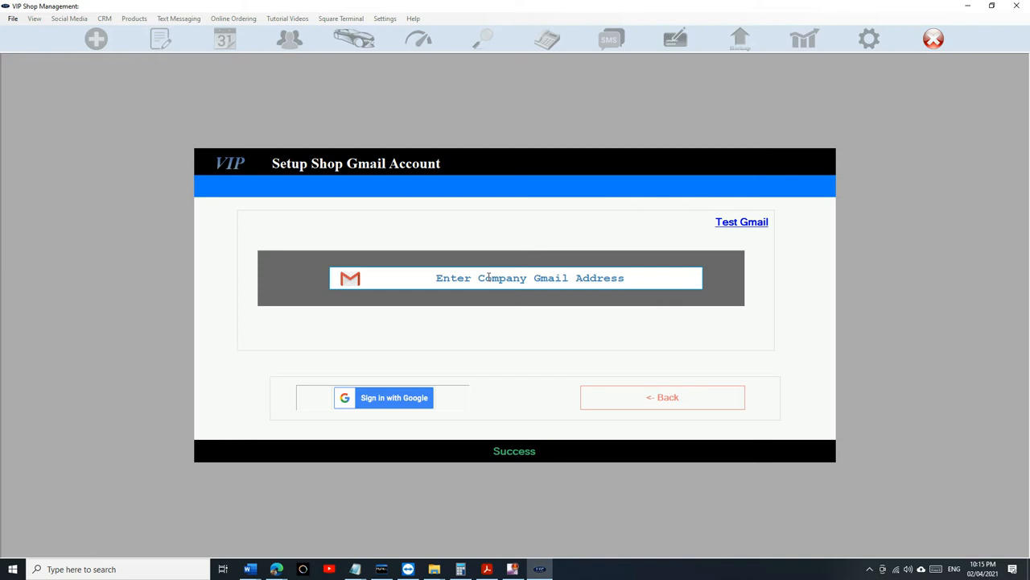
click(515, 277)
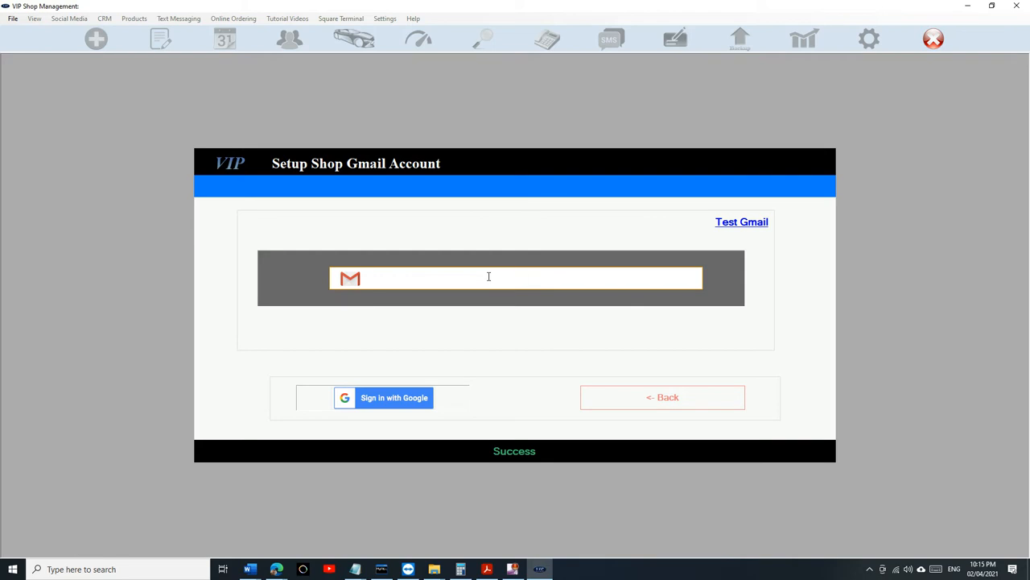
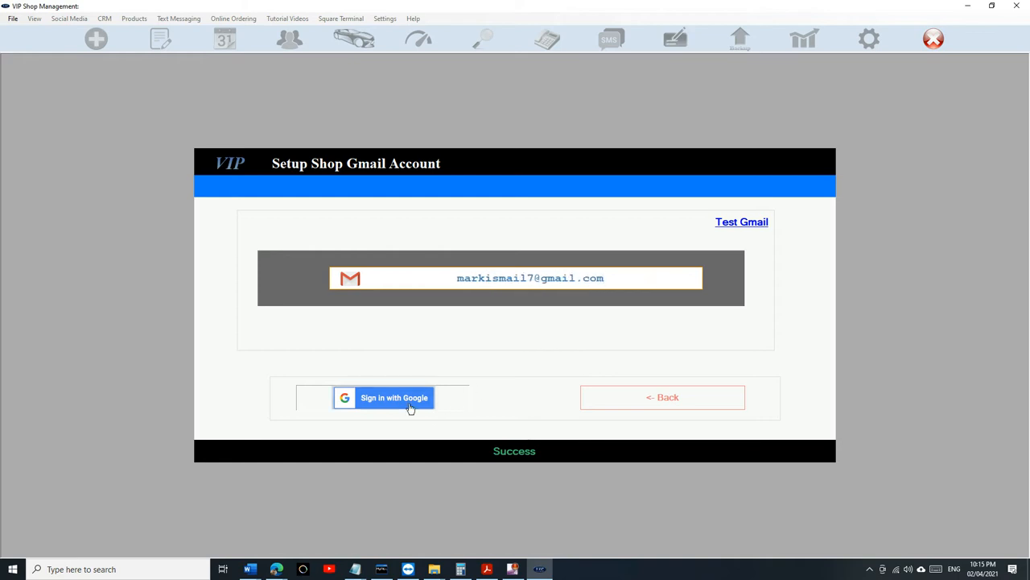
Step: Sign in with the shop's Google account and allow VIP Shop Management to send email
click(393, 396)
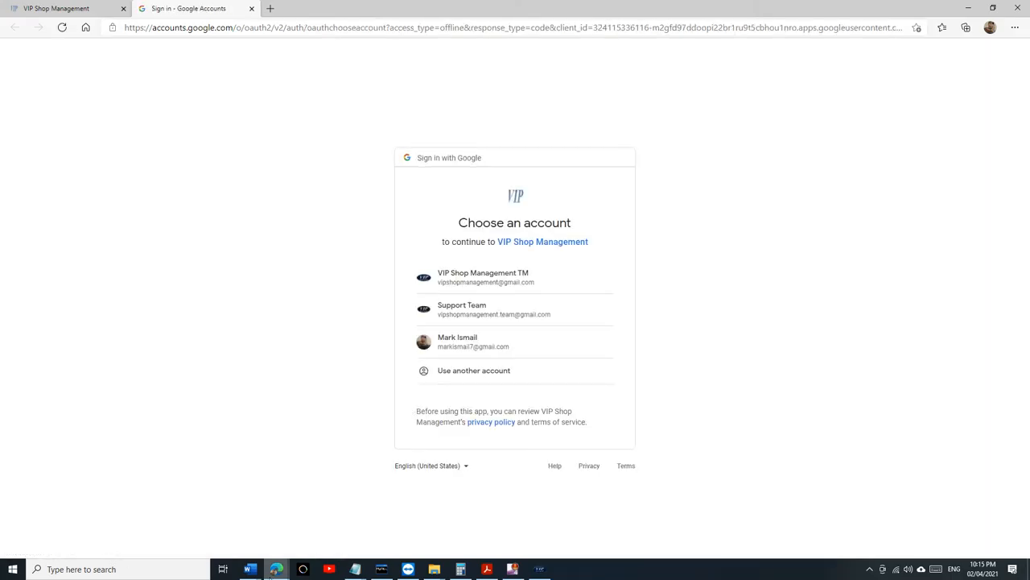
mouse_move(460, 341)
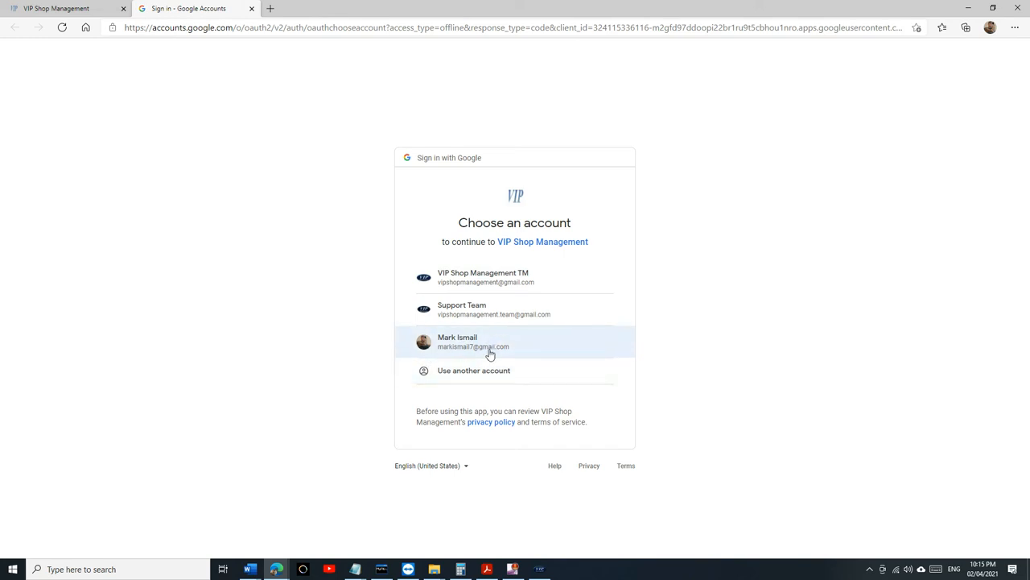
click(491, 341)
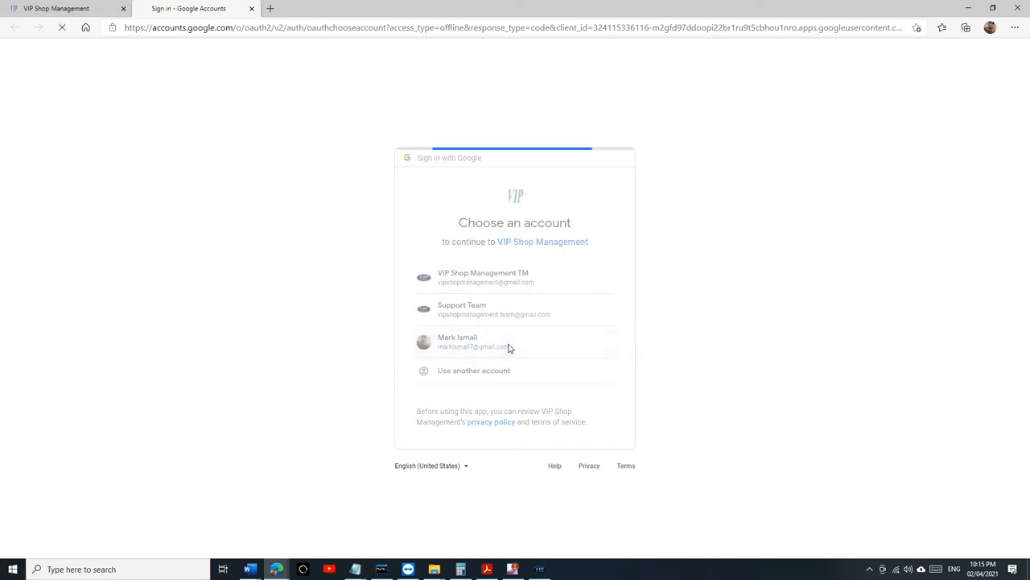
click(457, 341)
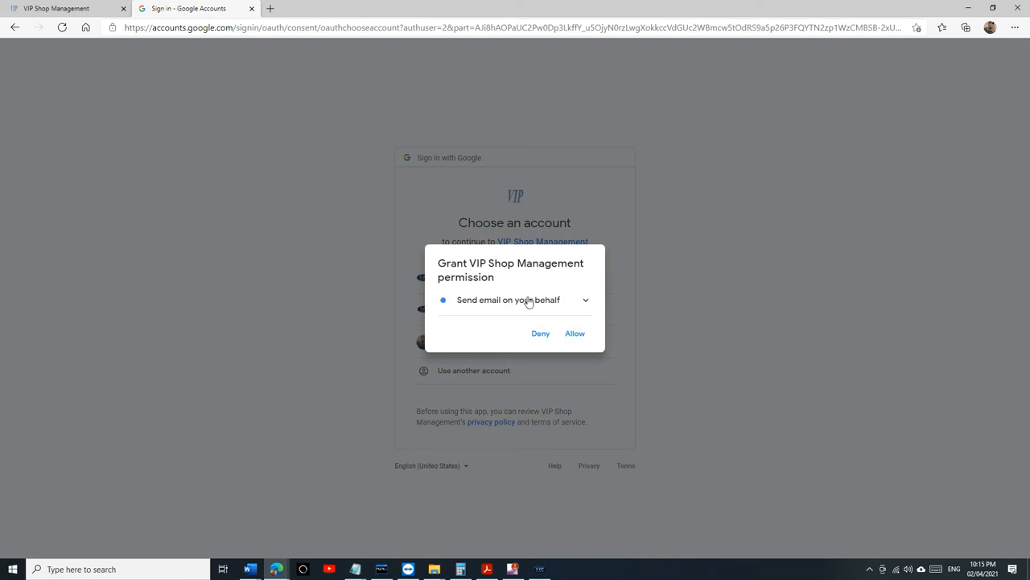
mouse_move(560, 312)
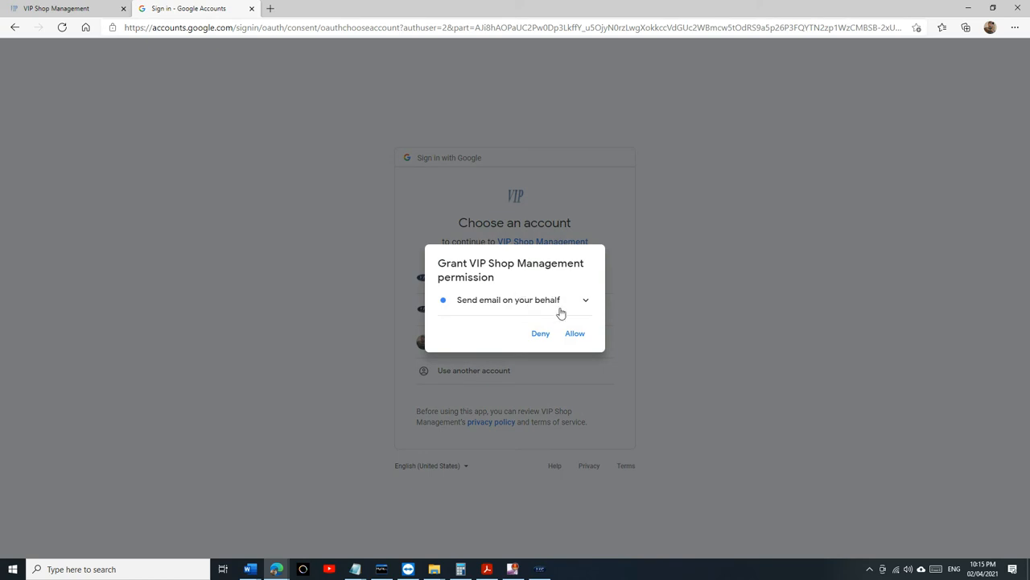
mouse_move(524, 309)
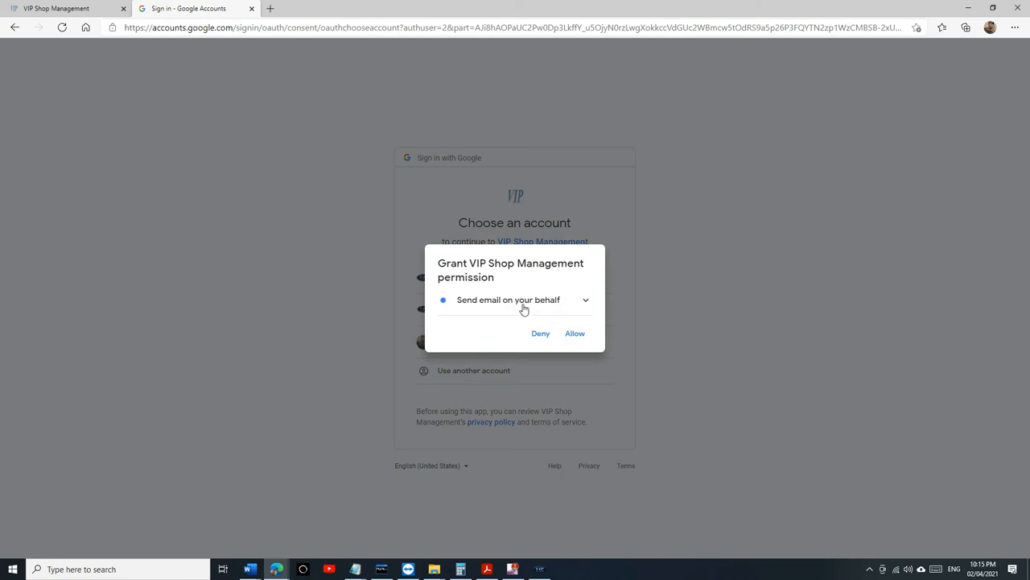
click(575, 333)
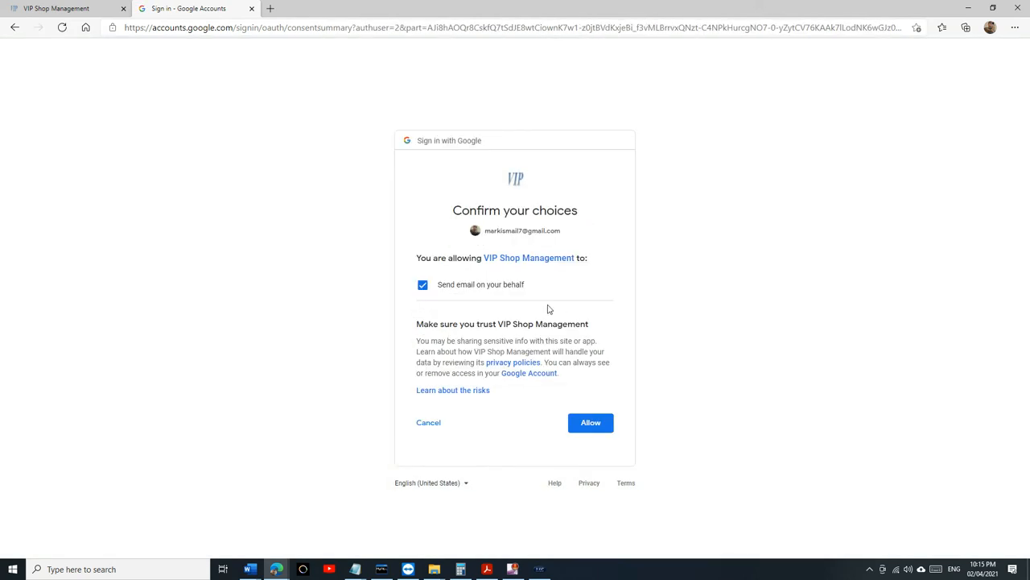
click(589, 422)
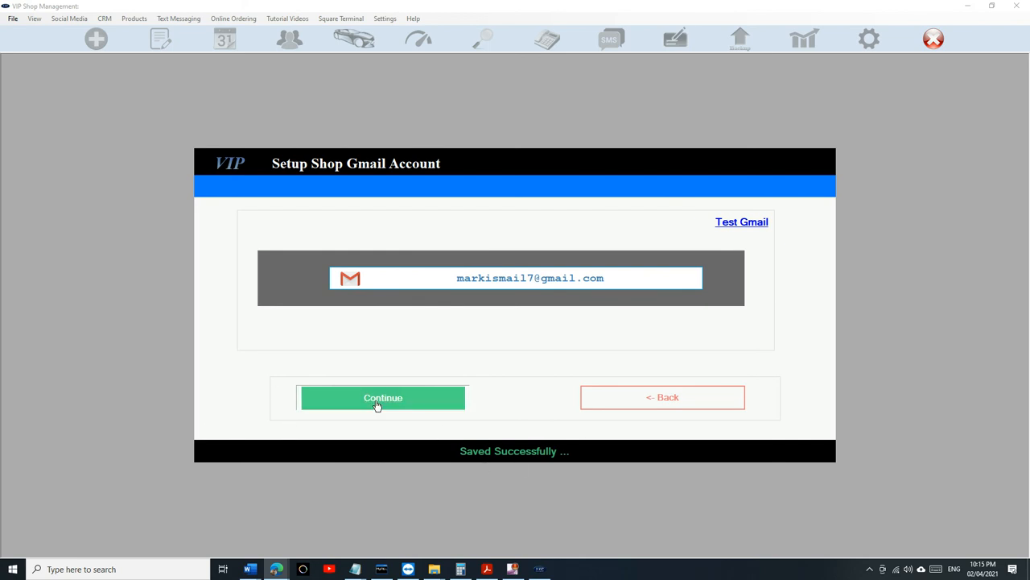
Step: Continue past Gmail setup to the activation screen and focus the empty Product Key field
click(383, 398)
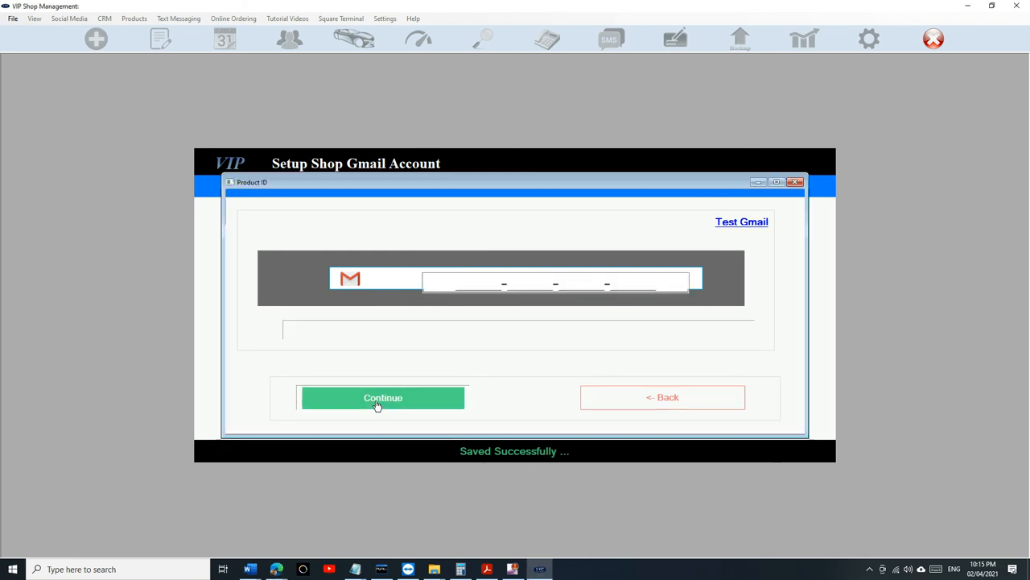
click(383, 398)
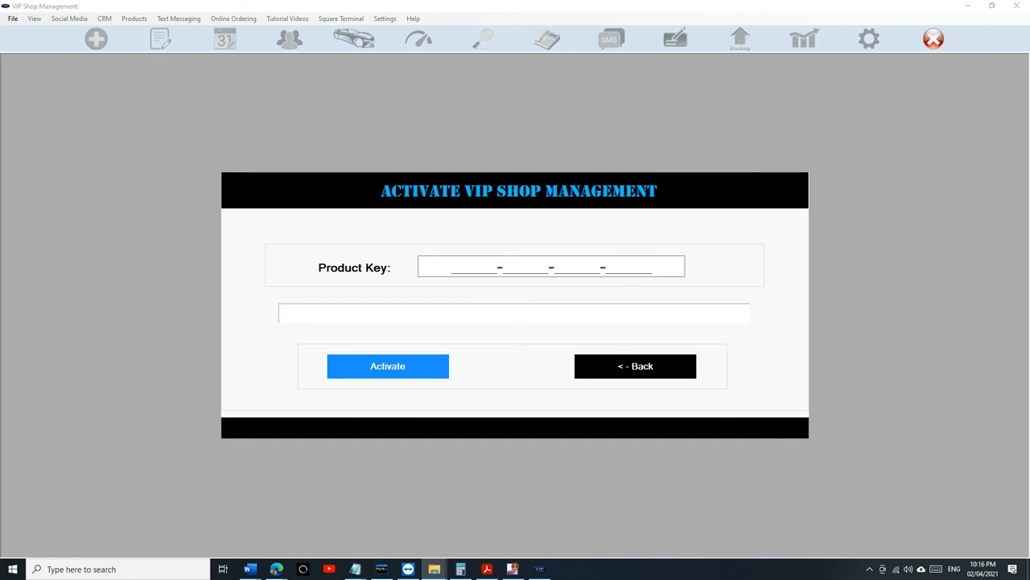
click(551, 268)
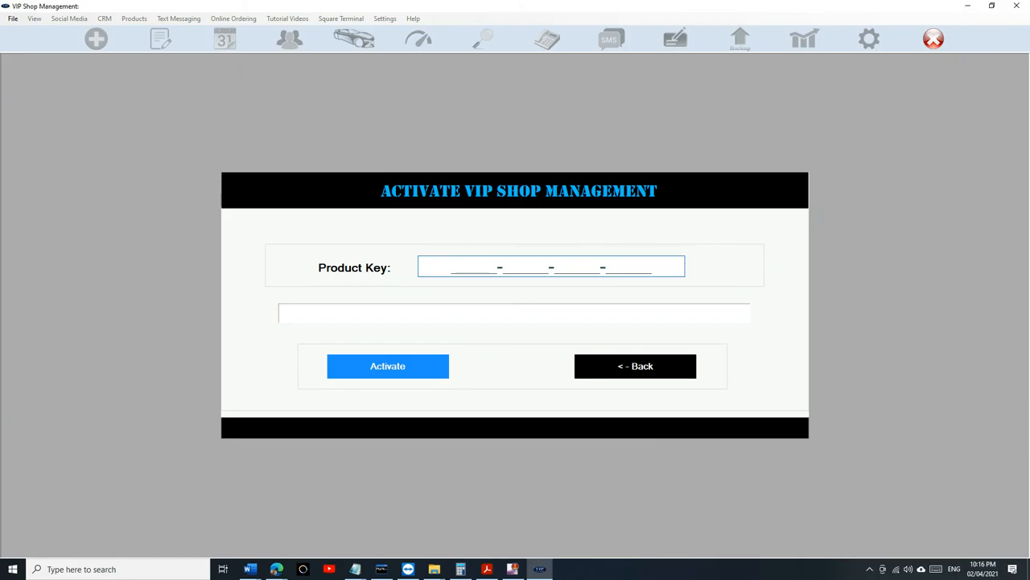
click(450, 267)
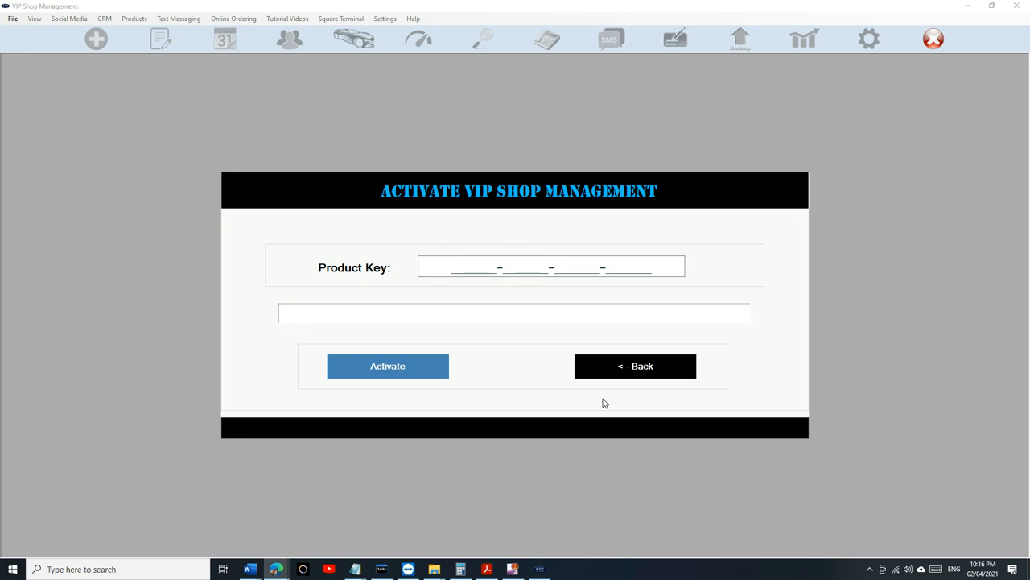
mouse_move(520, 396)
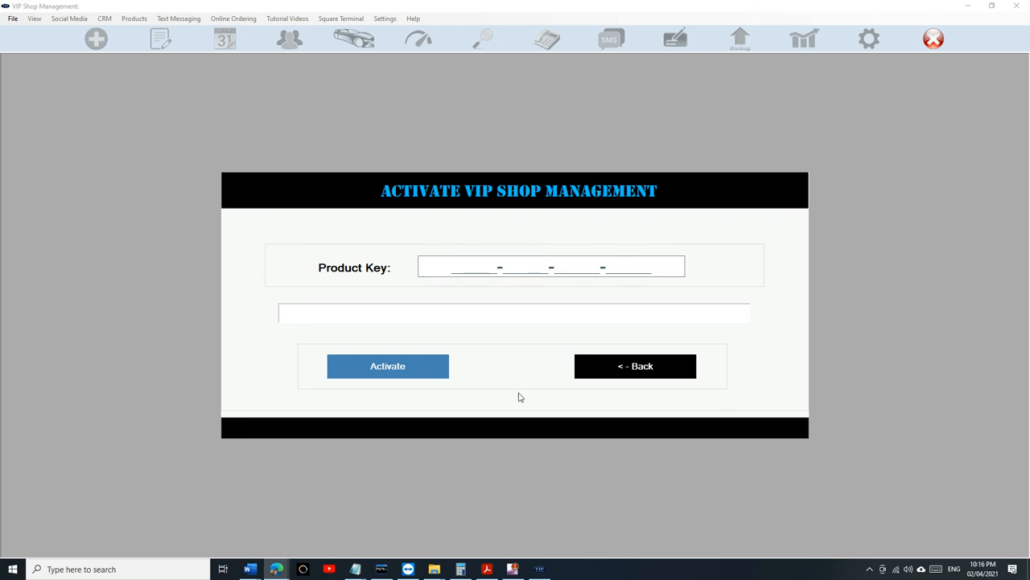